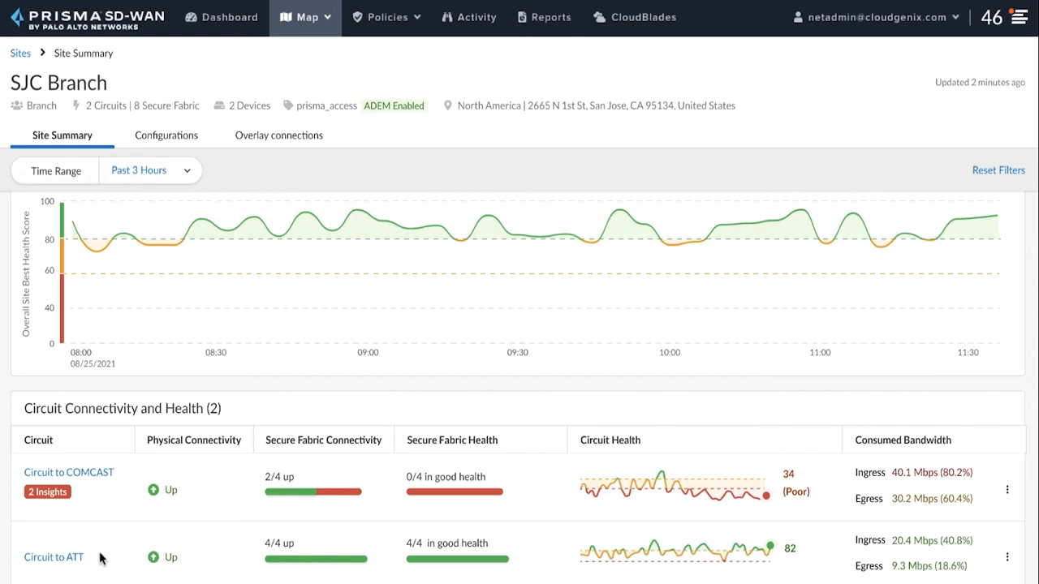
{"action": "mouse_move", "coordinate": [107, 560]}
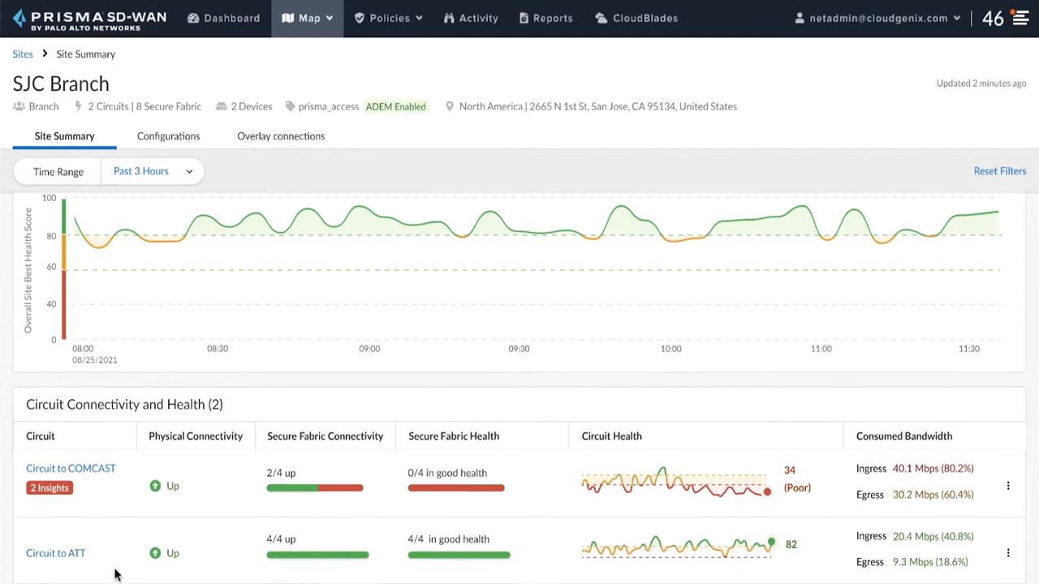
Scroll down to the Zoom audio MOS widget showing poor ingress and egress medians
{"action": "scroll", "scroll_direction": "down", "scroll_amount": 3}
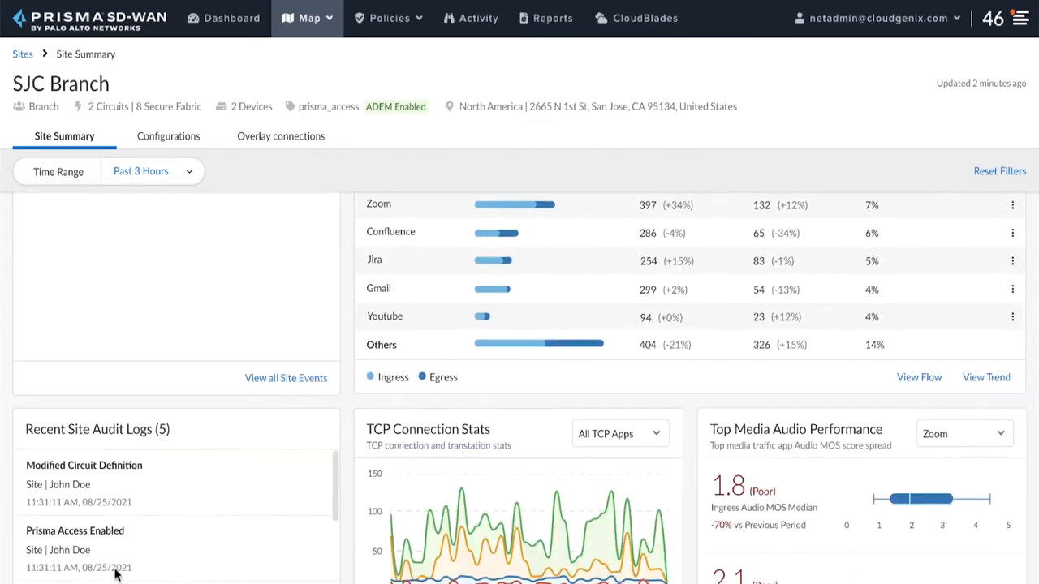
{"action": "scroll", "scroll_direction": "down", "scroll_amount": 3}
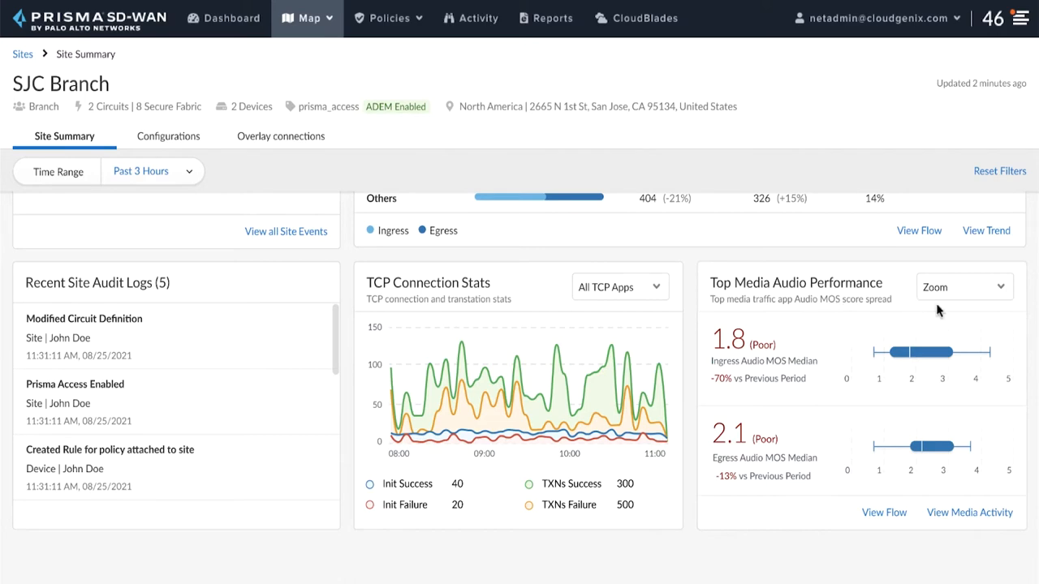
{"action": "mouse_move", "coordinate": [942, 312]}
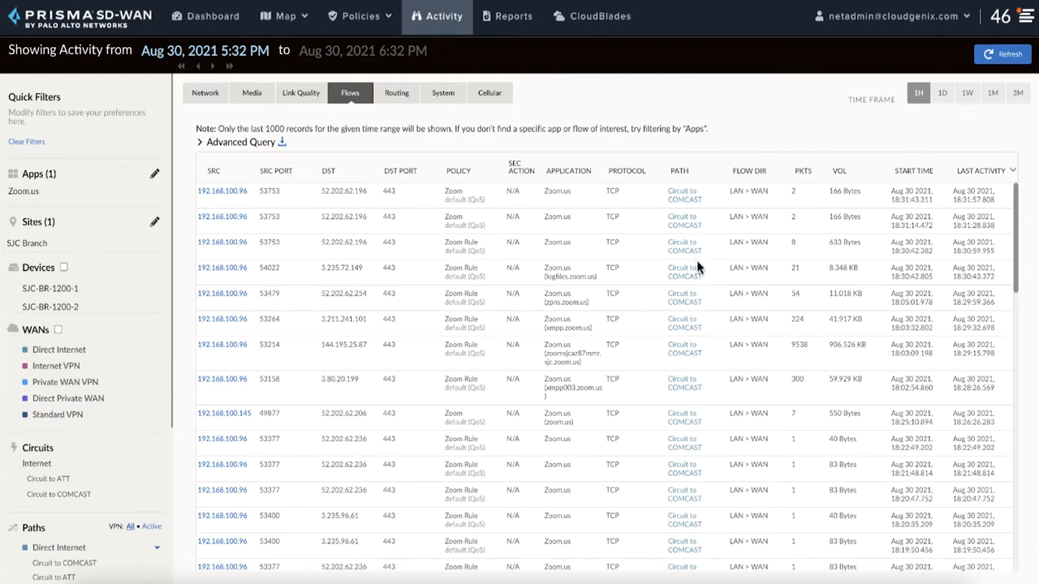
{"action": "mouse_move", "coordinate": [672, 201]}
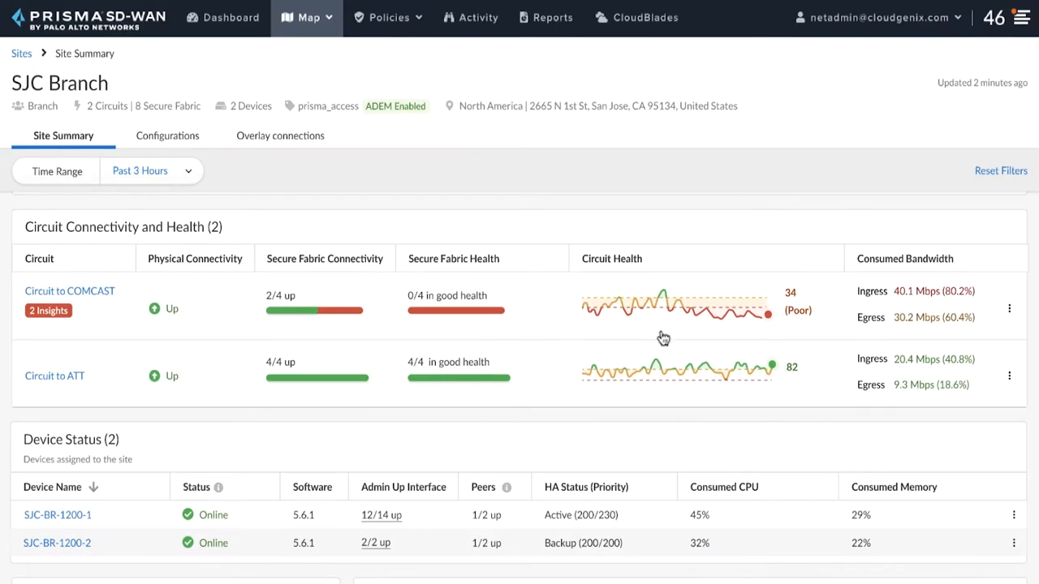
{"action": "mouse_move", "coordinate": [803, 329]}
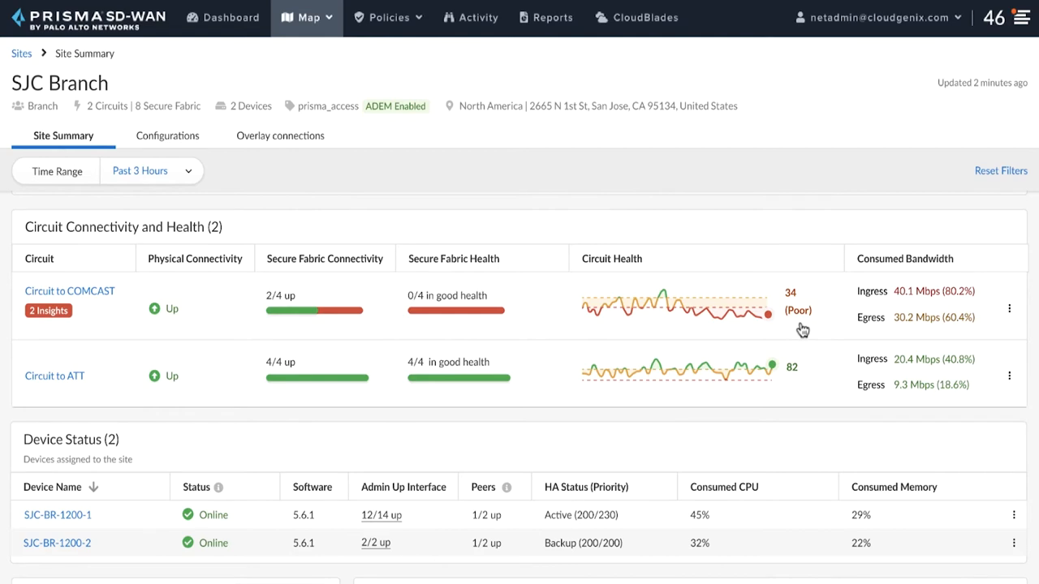
{"action": "mouse_move", "coordinate": [645, 325]}
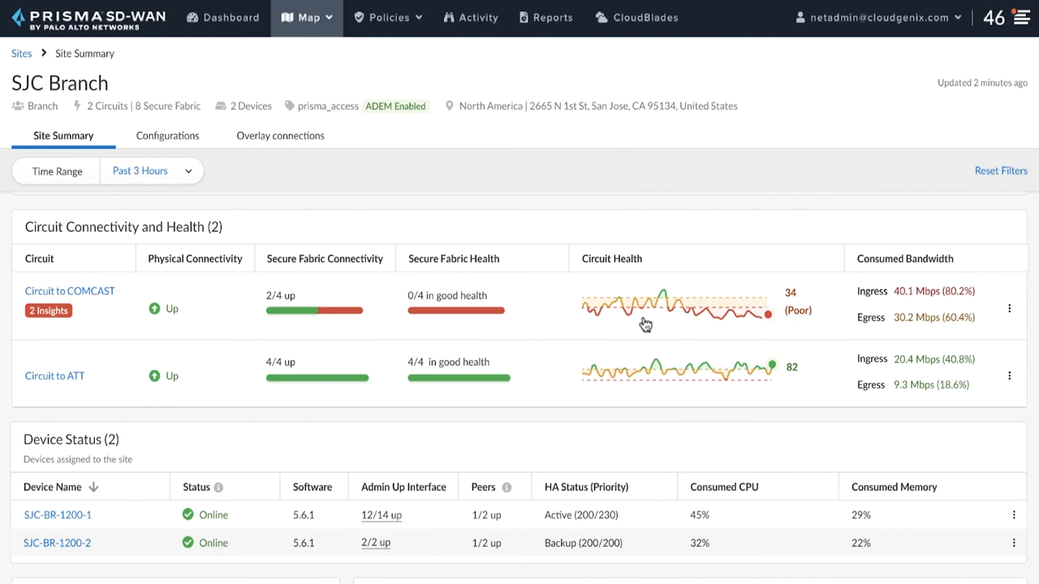
{"action": "mouse_move", "coordinate": [712, 328]}
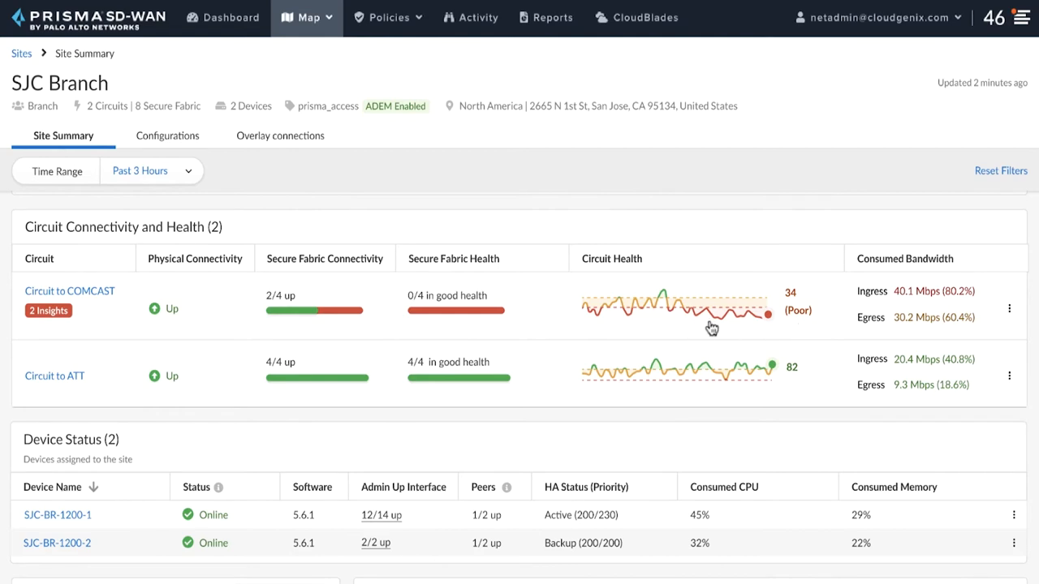
{"action": "mouse_move", "coordinate": [761, 331]}
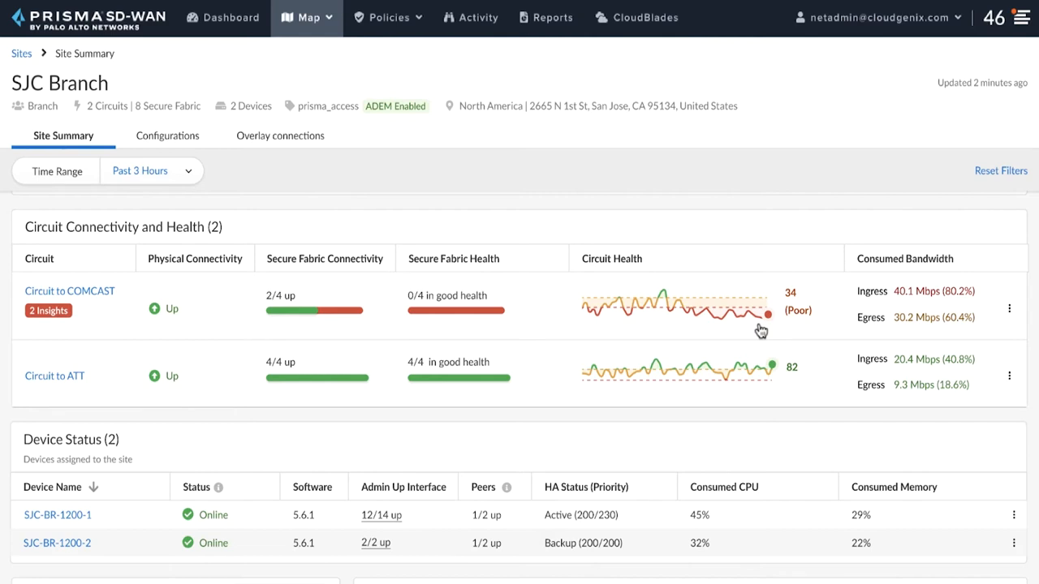
{"action": "mouse_move", "coordinate": [108, 303]}
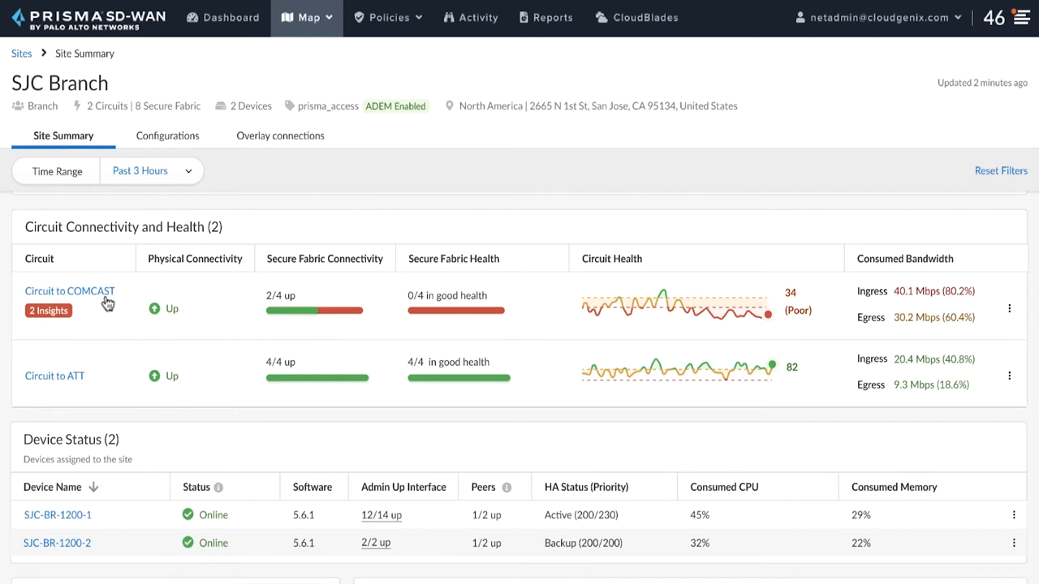
Open Circuit to COMCAST health details with its packet loss and upgrade insights
{"action": "left_click", "coordinate": [69, 291]}
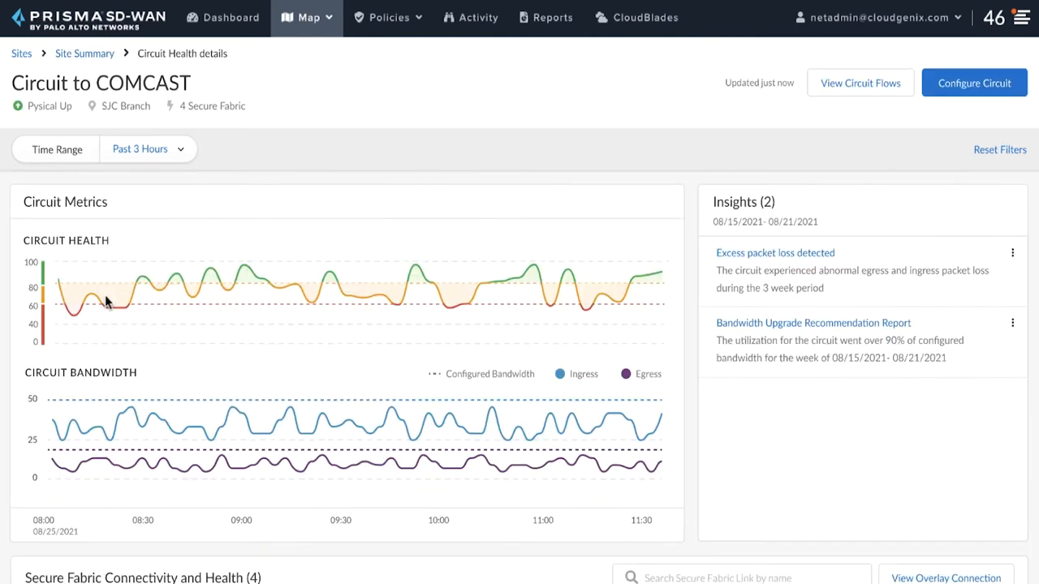
{"action": "mouse_move", "coordinate": [495, 339]}
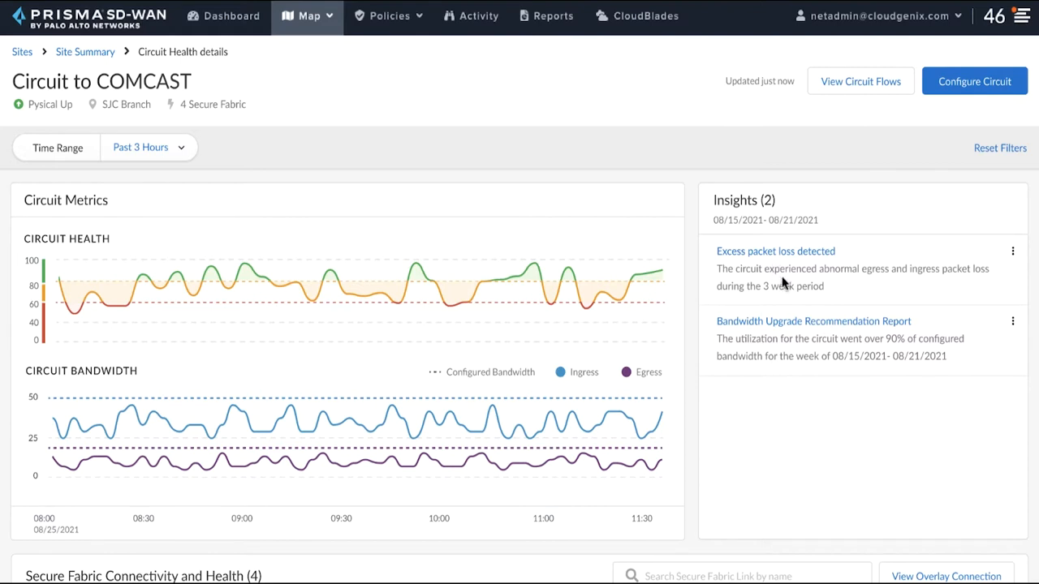
{"action": "mouse_move", "coordinate": [793, 290]}
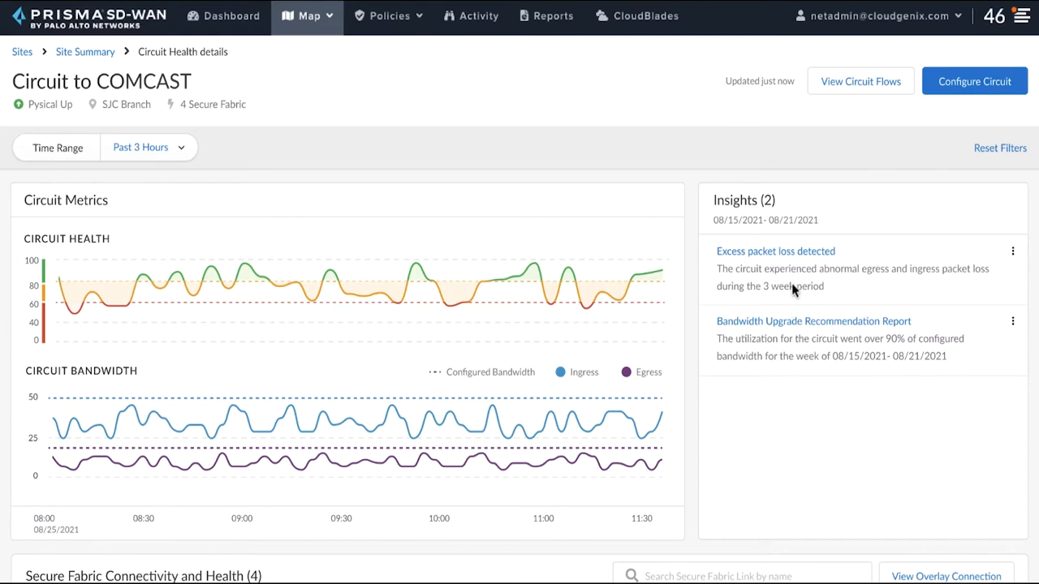
{"action": "mouse_move", "coordinate": [803, 350]}
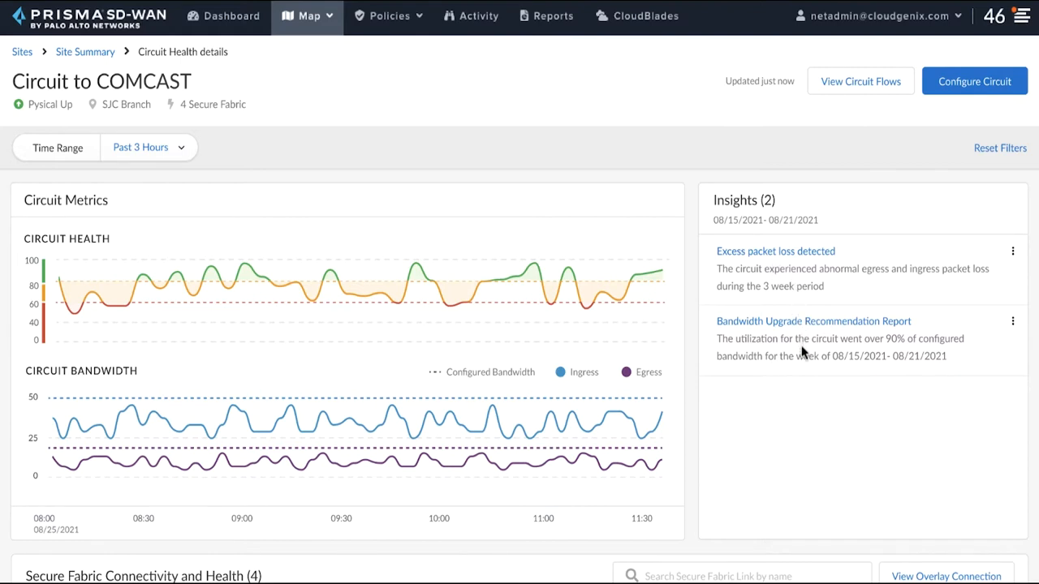
{"action": "mouse_move", "coordinate": [803, 270]}
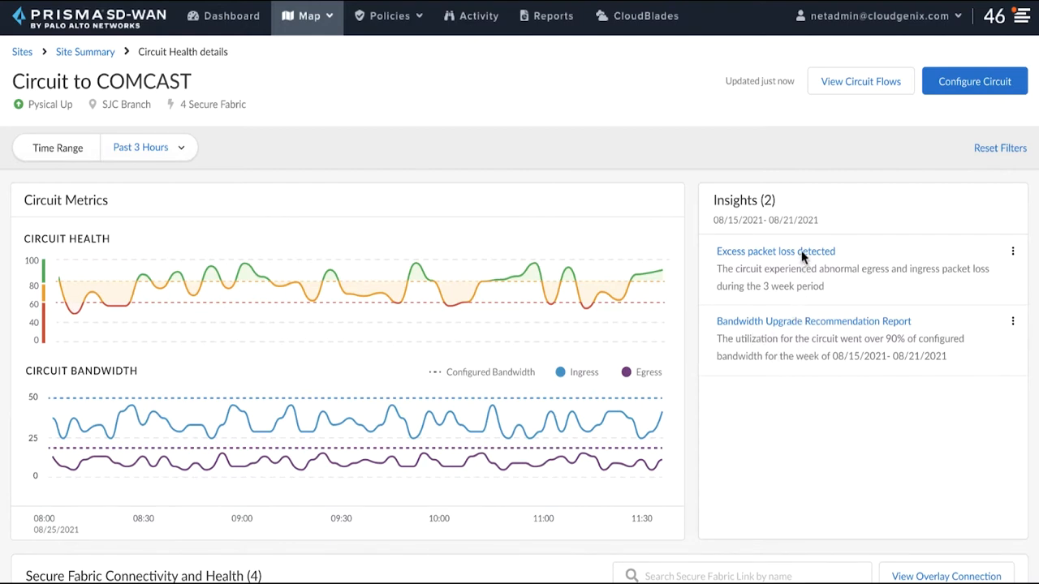
Open the 'Excess packet loss detected' insight and review its egress chart and utilisation table
{"action": "left_click", "coordinate": [775, 250]}
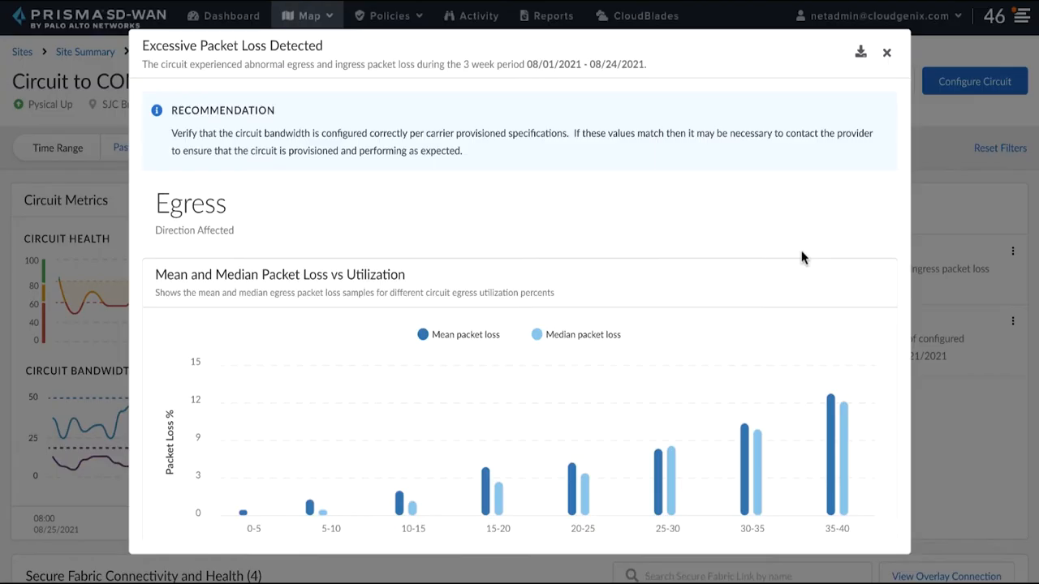
{"action": "mouse_move", "coordinate": [791, 276]}
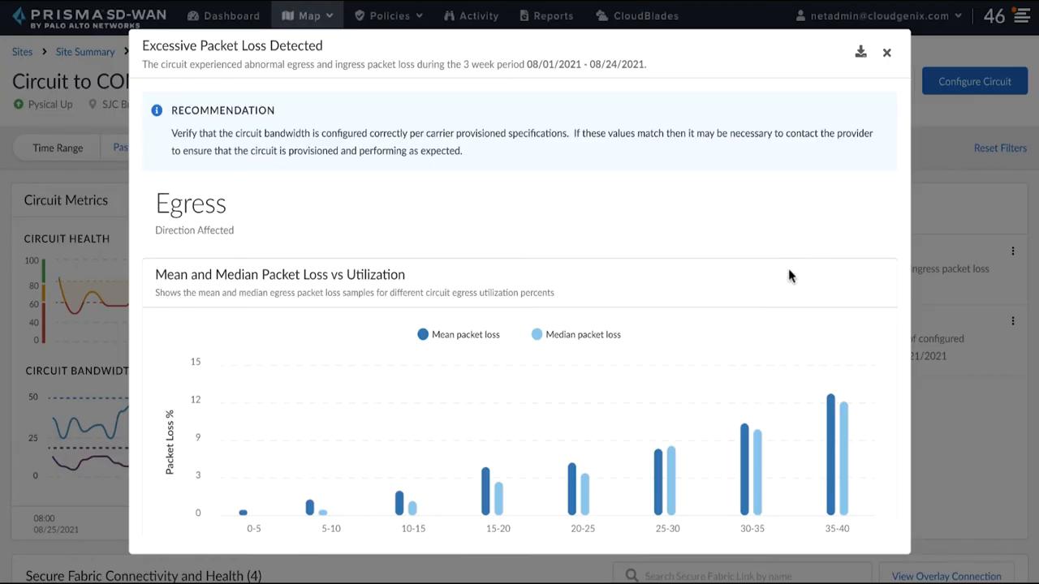
{"action": "mouse_move", "coordinate": [563, 406]}
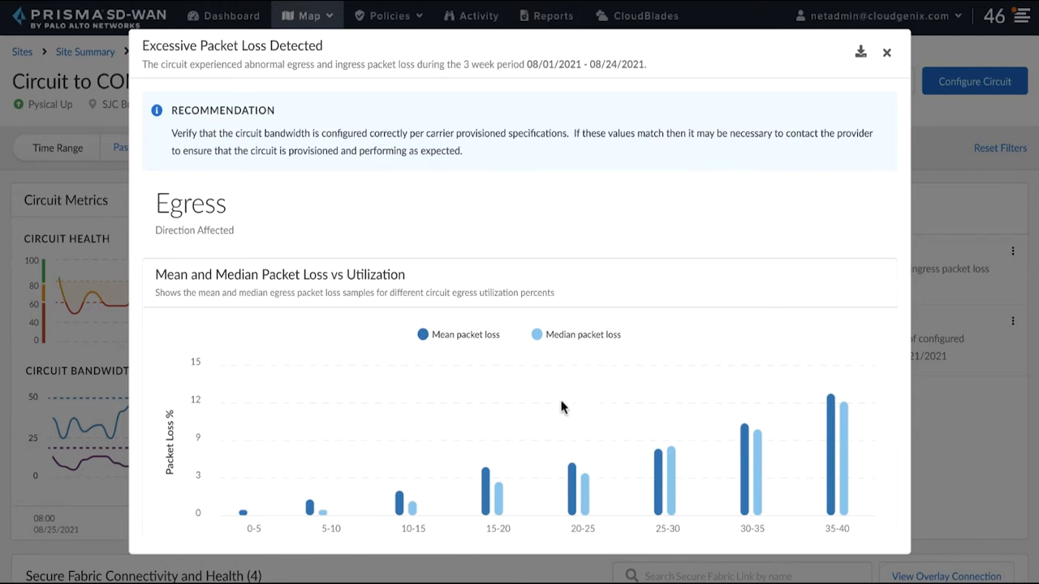
{"action": "scroll", "scroll_direction": "down", "scroll_amount": 3}
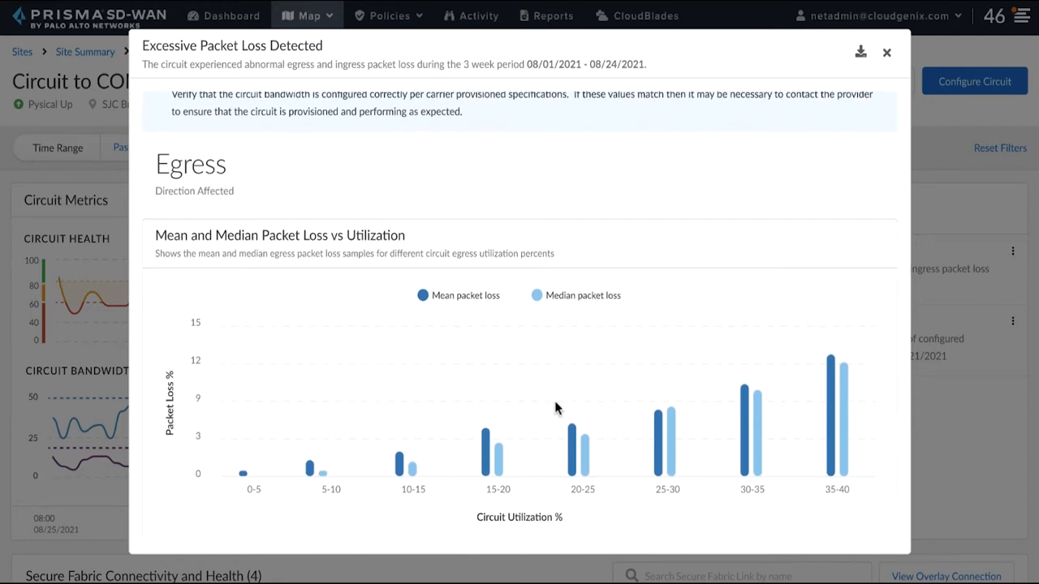
{"action": "scroll", "scroll_direction": "down", "scroll_amount": 3}
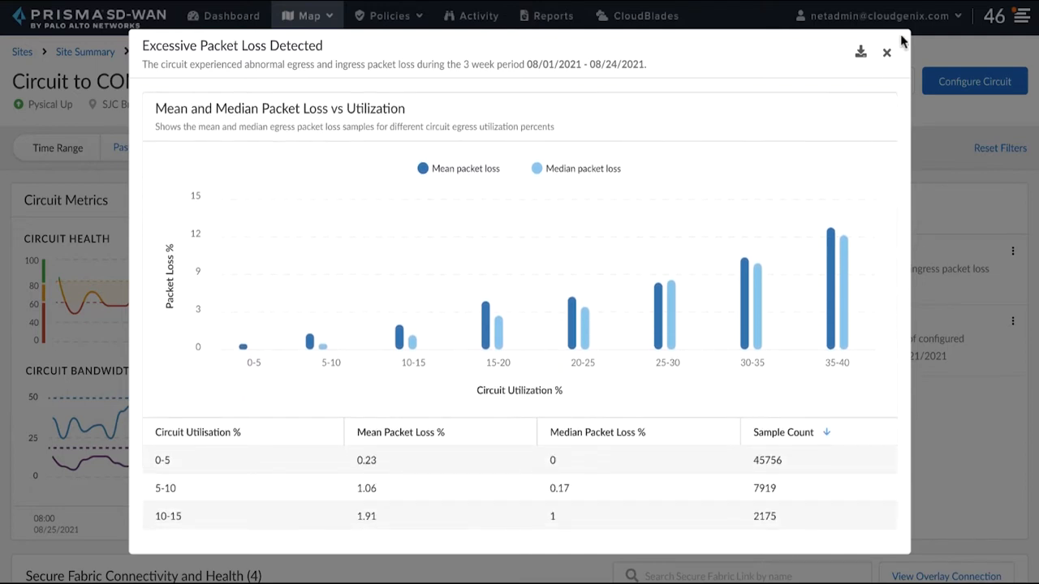
Swap the packet loss report for the Bandwidth Upgrade Recommendation report and review its hotspots and top talkers
{"action": "left_click", "coordinate": [886, 52]}
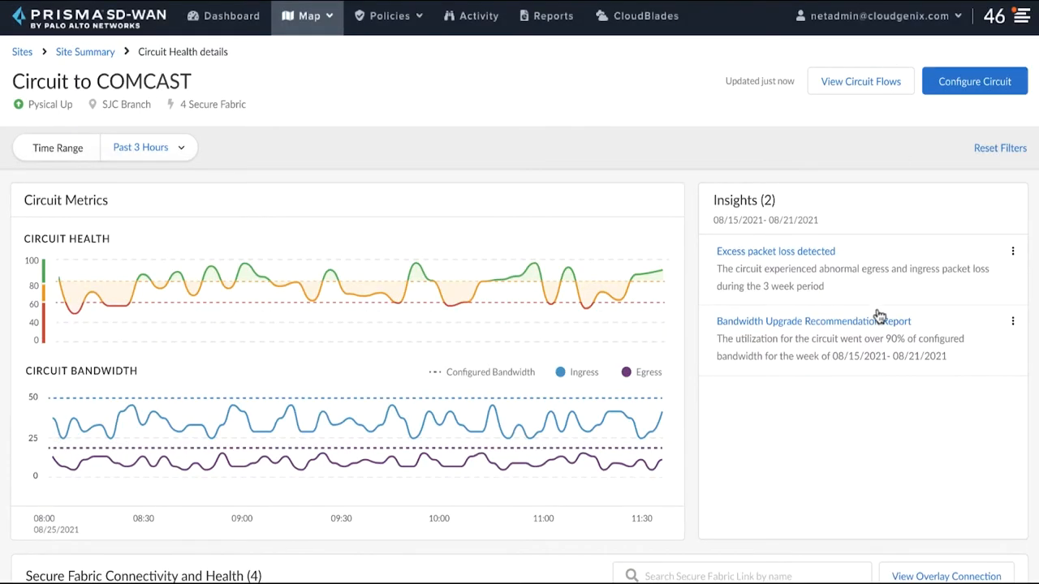
{"action": "left_click", "coordinate": [813, 320]}
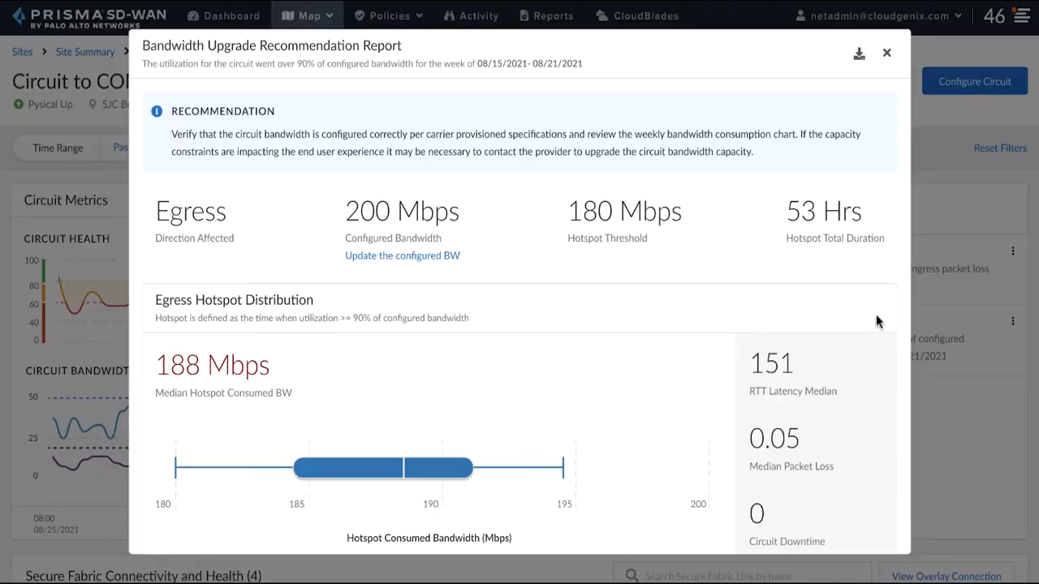
{"action": "mouse_move", "coordinate": [520, 443]}
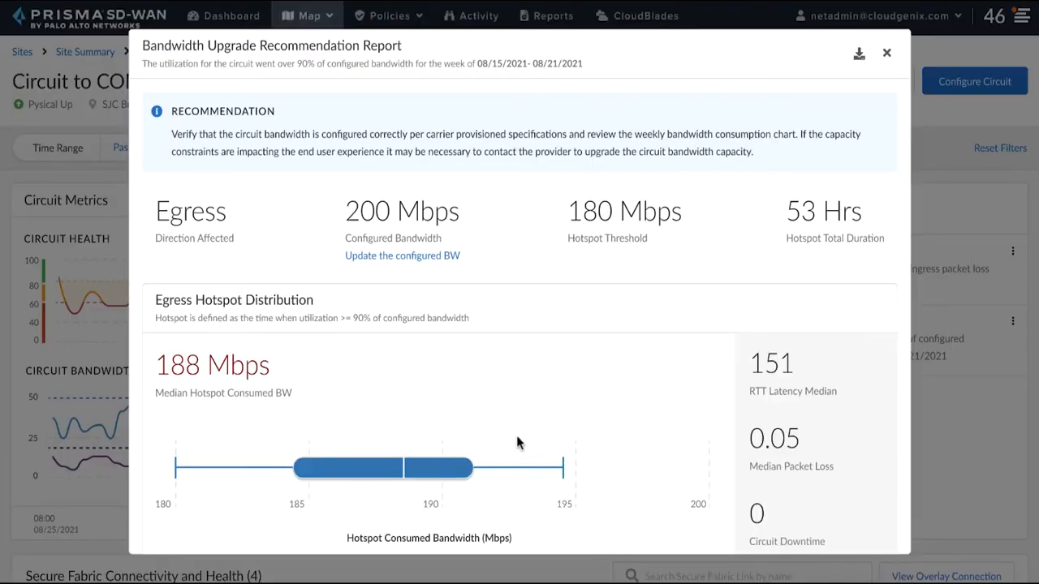
{"action": "scroll", "scroll_direction": "down", "scroll_amount": 3}
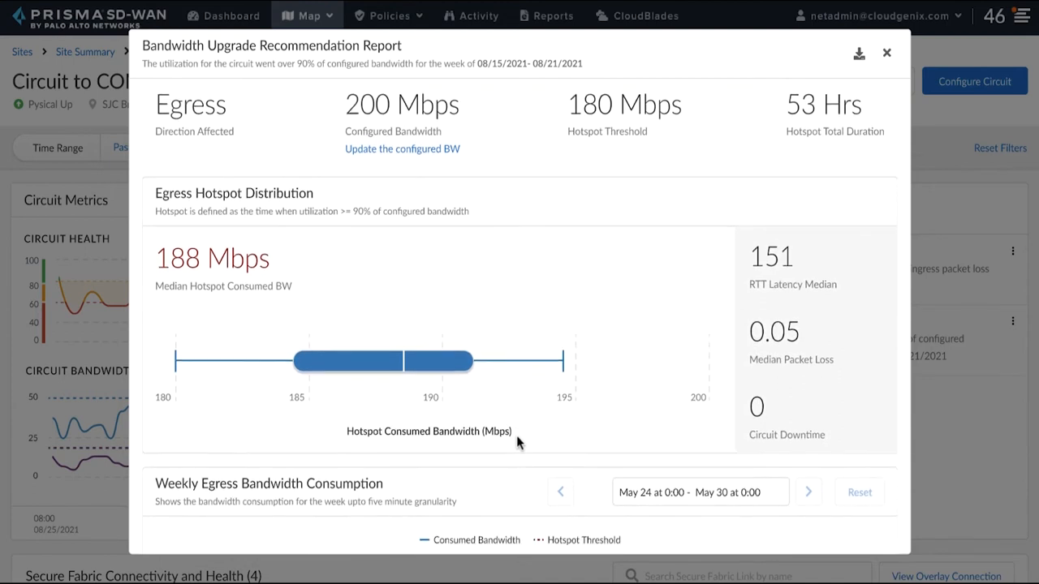
{"action": "scroll", "scroll_direction": "down", "scroll_amount": 3}
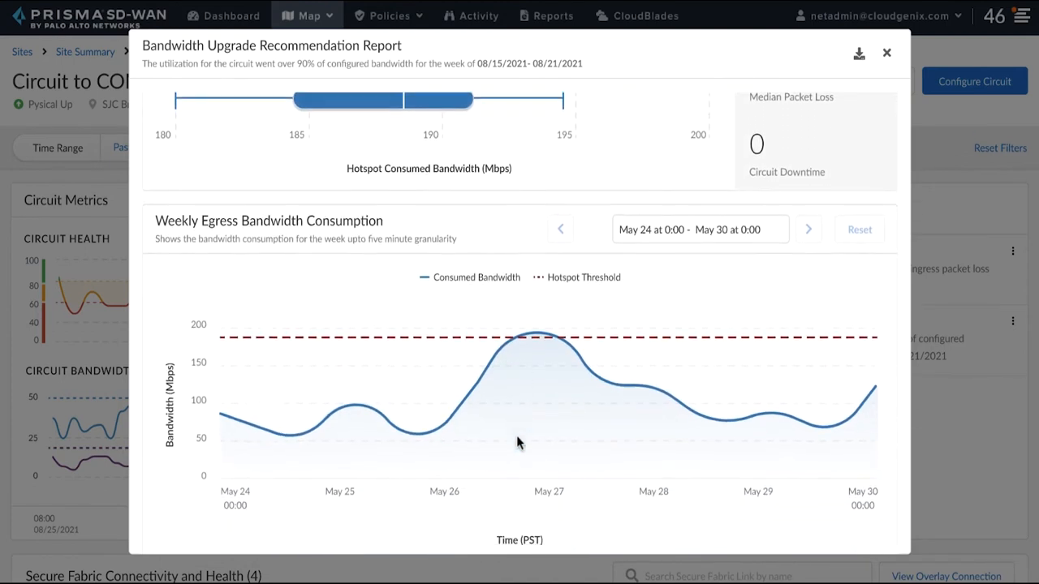
{"action": "scroll", "scroll_direction": "down", "scroll_amount": 3}
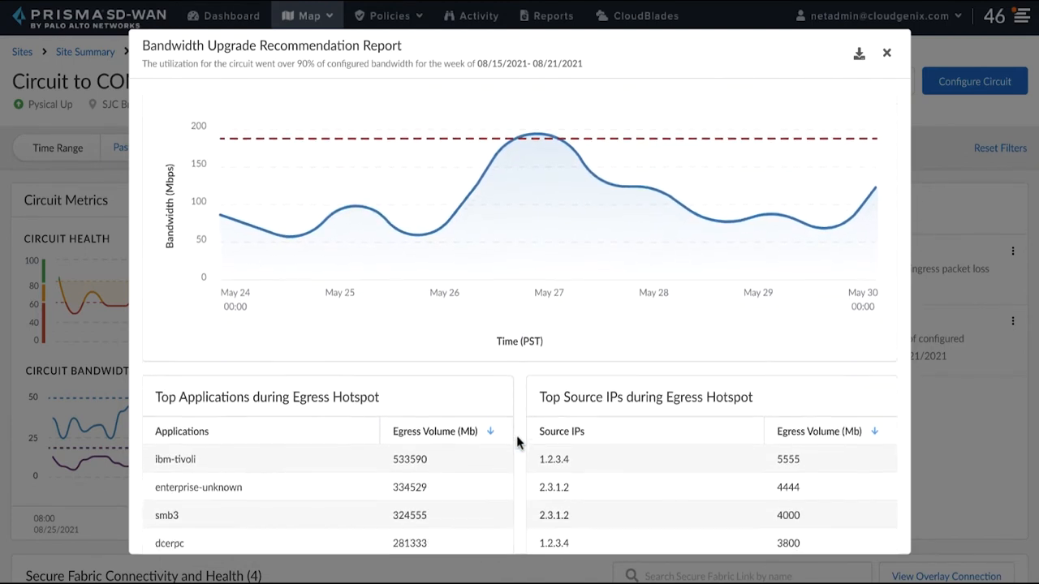
{"action": "scroll", "scroll_direction": "down", "scroll_amount": 3}
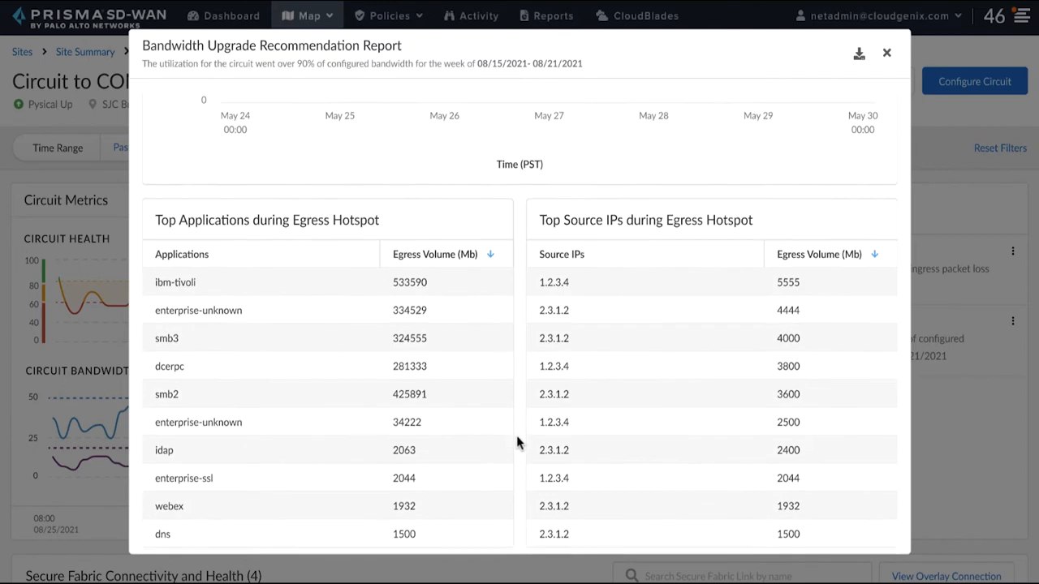
{"action": "scroll", "scroll_direction": "up", "scroll_amount": 3}
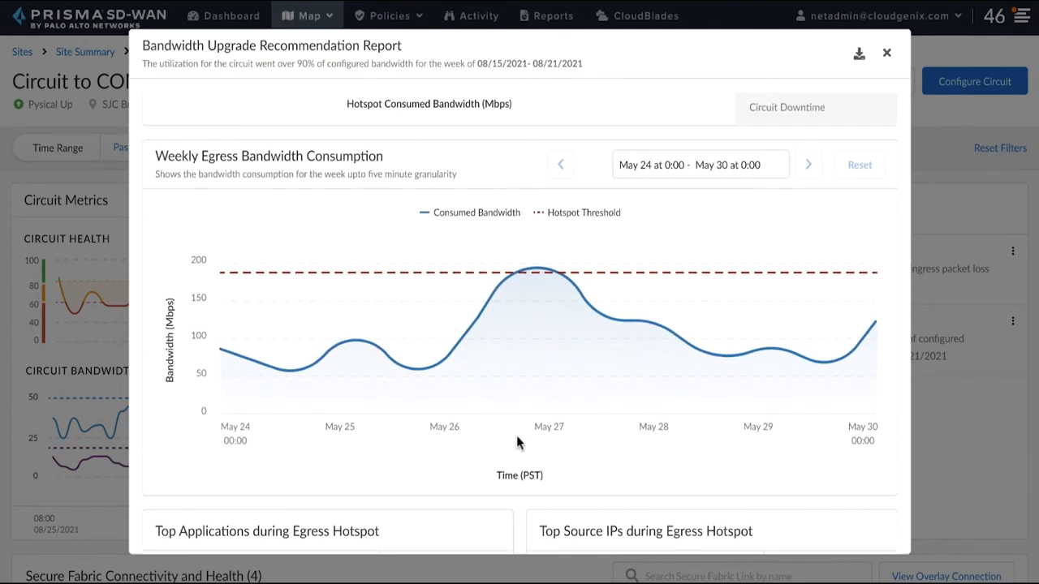
{"action": "scroll", "scroll_direction": "up", "scroll_amount": 3}
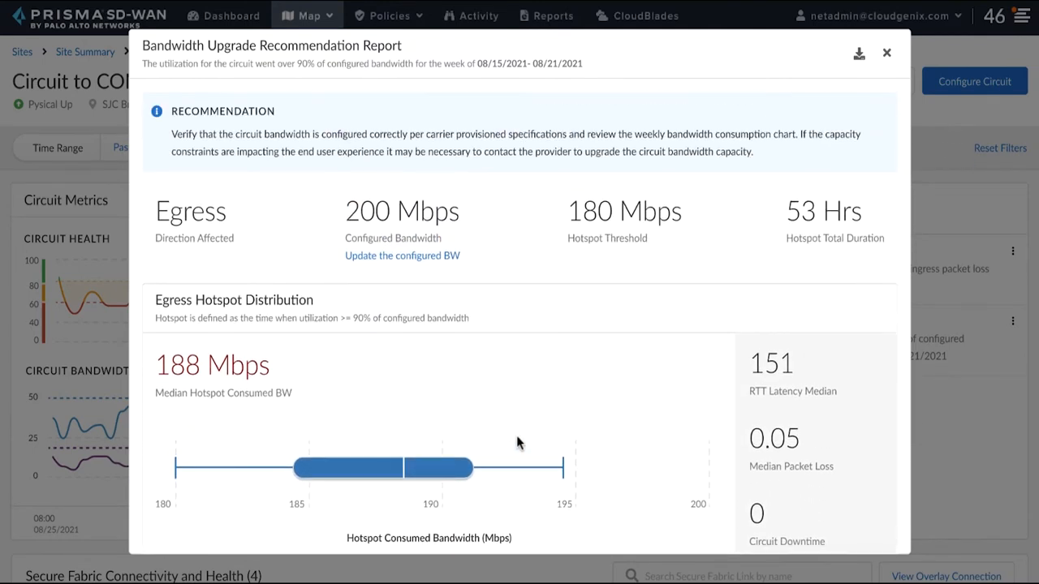
{"action": "mouse_move", "coordinate": [581, 443]}
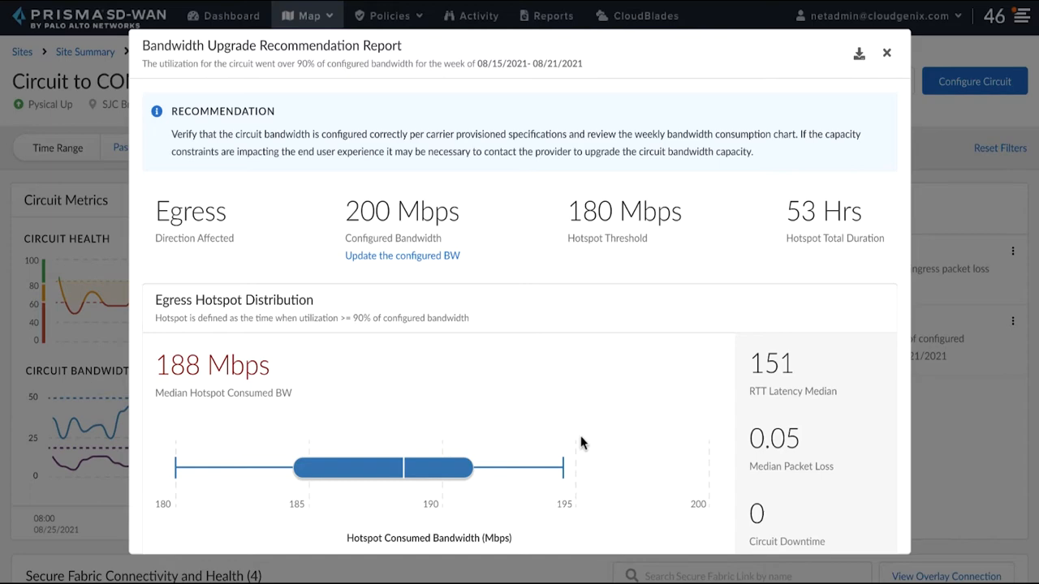
Close the bandwidth report to compare COMCAST at health 34 against ATT at 82
{"action": "left_click", "coordinate": [886, 53]}
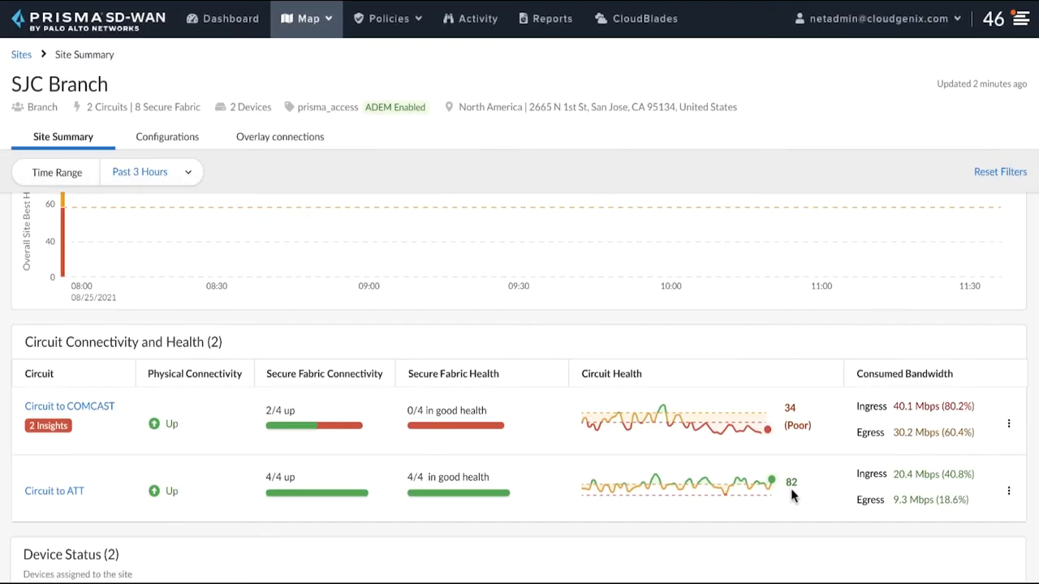
{"action": "mouse_move", "coordinate": [787, 503]}
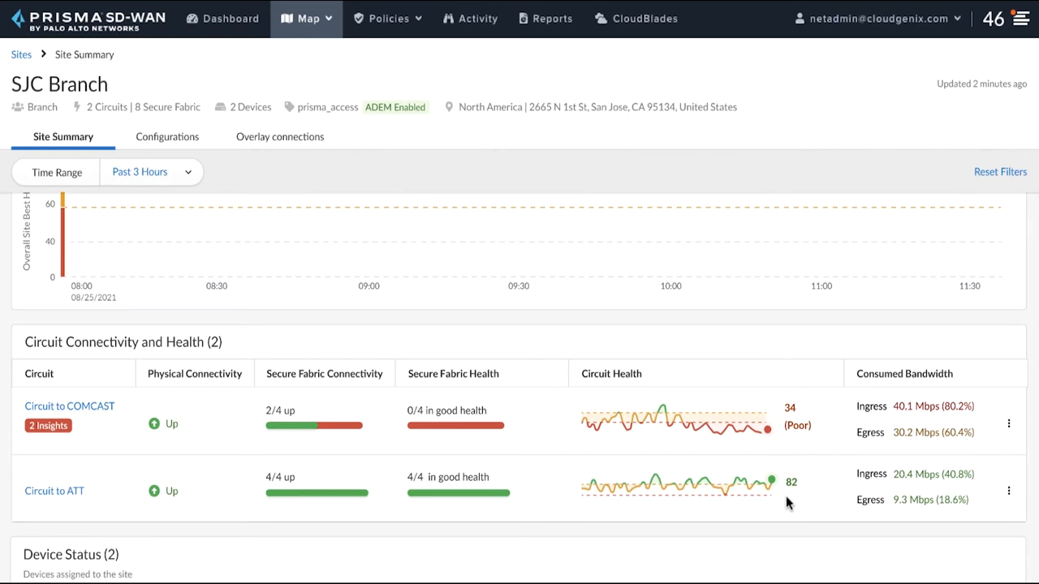
{"action": "mouse_move", "coordinate": [780, 502]}
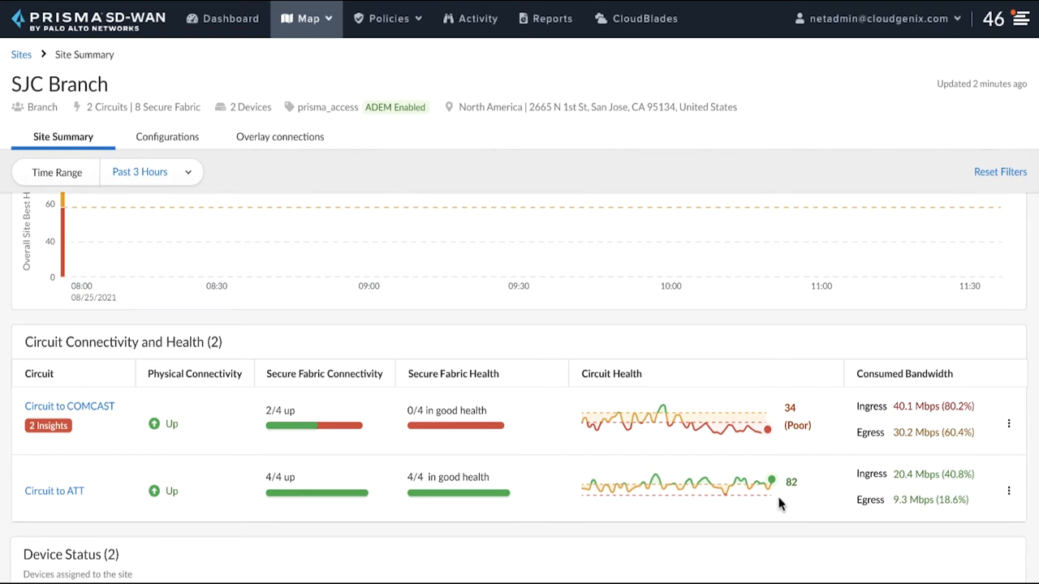
{"action": "mouse_move", "coordinate": [803, 485]}
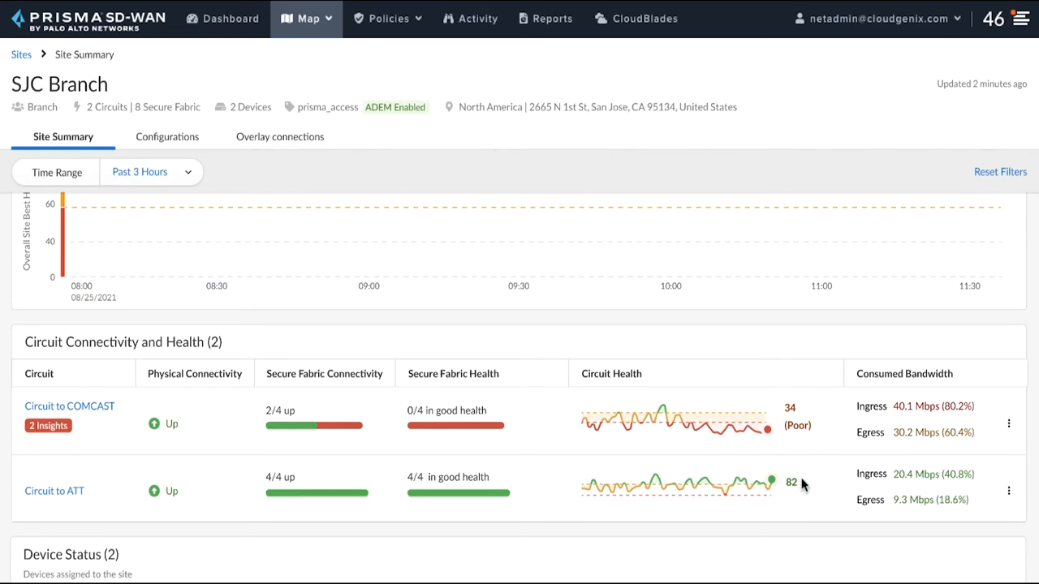
{"action": "mouse_move", "coordinate": [803, 490]}
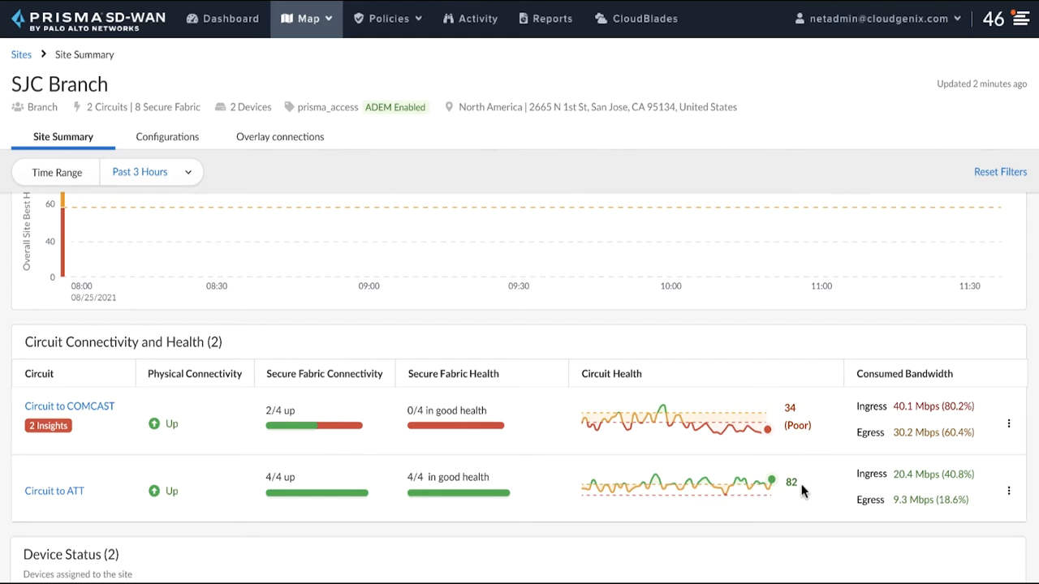
{"action": "mouse_move", "coordinate": [785, 512]}
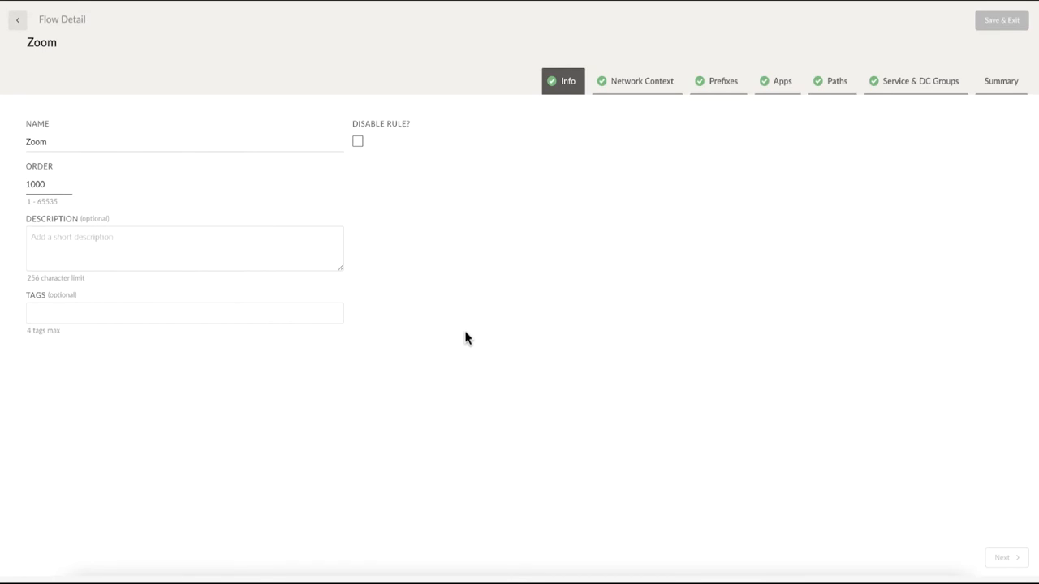
{"action": "mouse_move", "coordinate": [831, 113]}
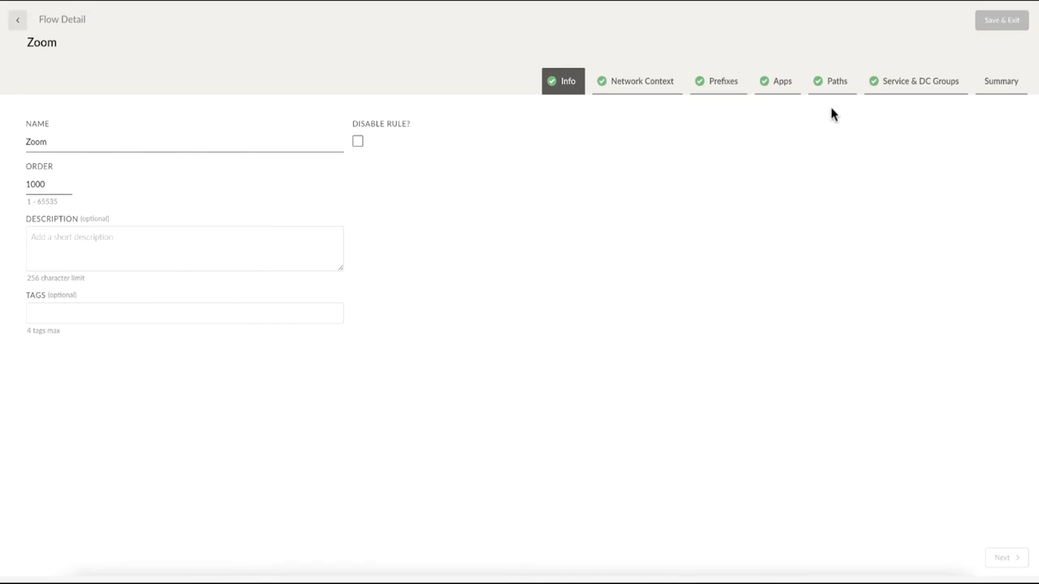
{"action": "mouse_move", "coordinate": [830, 99]}
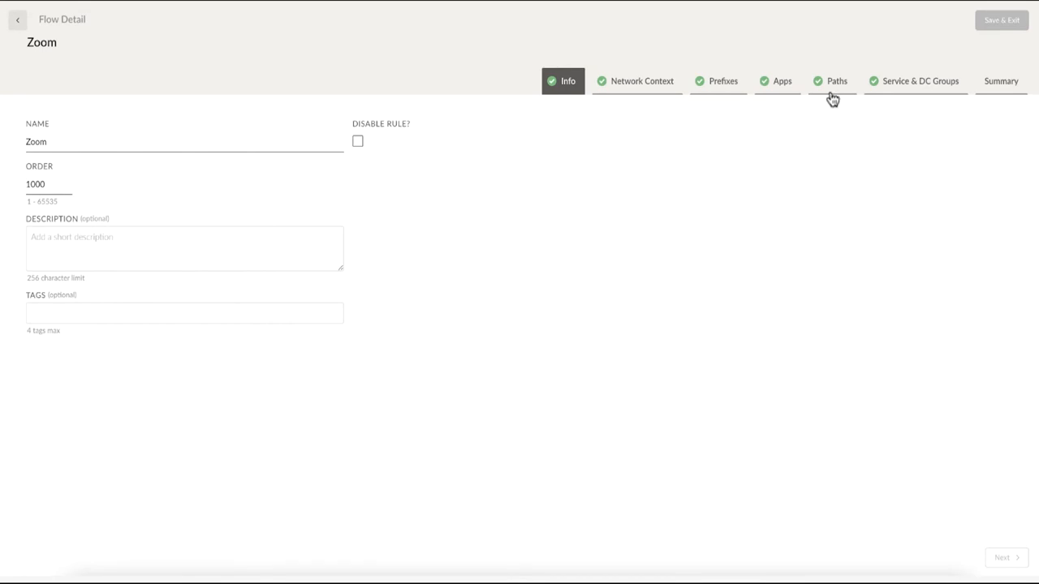
Show the Zoom rule's paths: Direct active on Primary Internet 1, no backup
{"action": "left_click", "coordinate": [836, 81]}
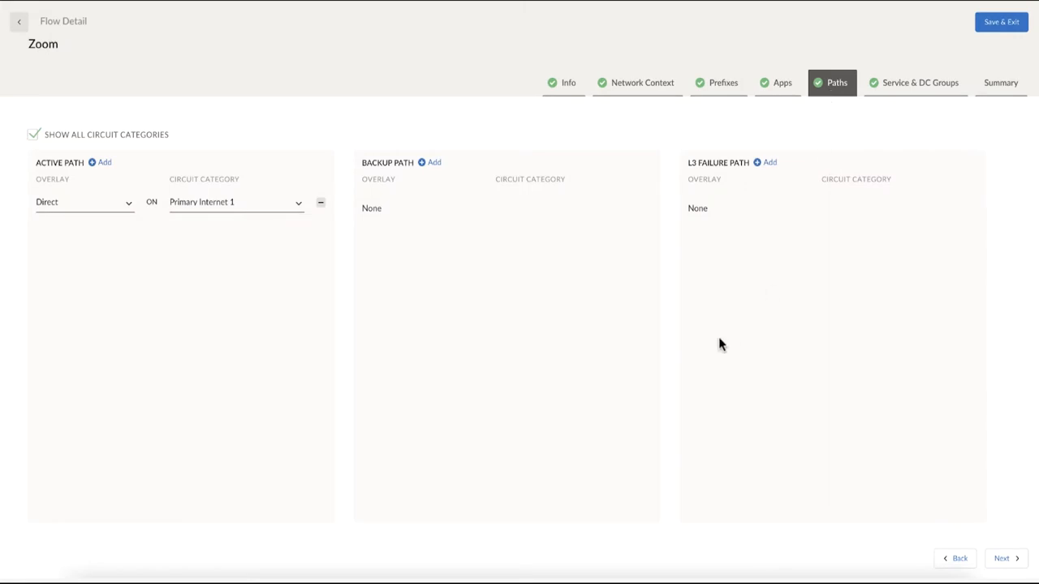
{"action": "mouse_move", "coordinate": [716, 353]}
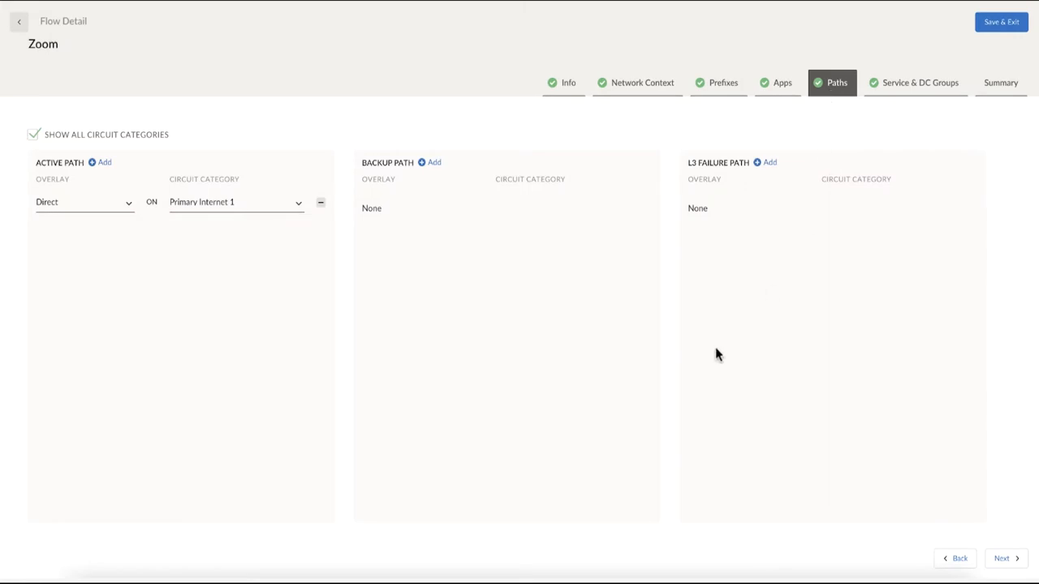
{"action": "mouse_move", "coordinate": [427, 339]}
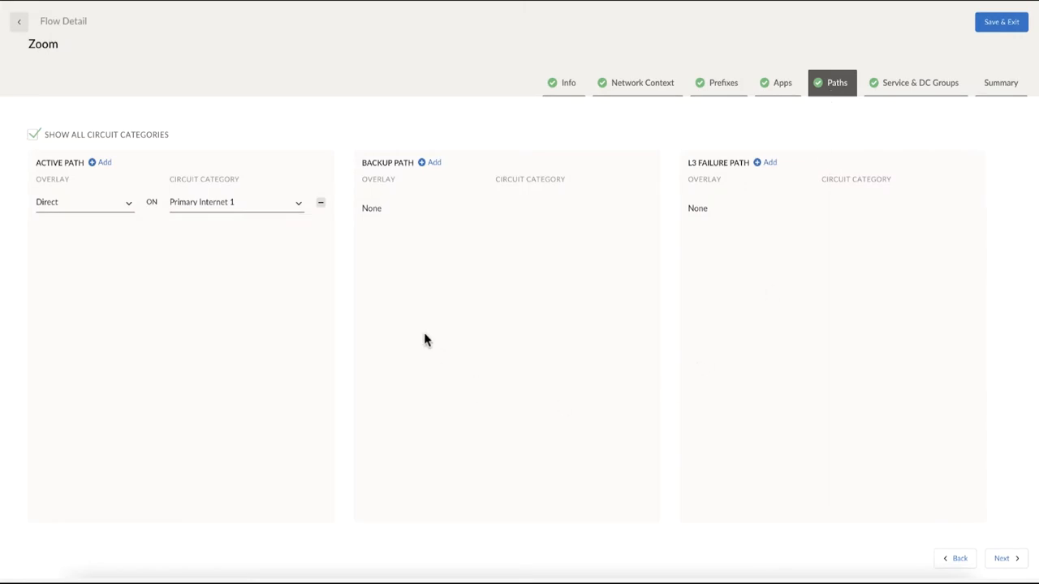
{"action": "mouse_move", "coordinate": [236, 269]}
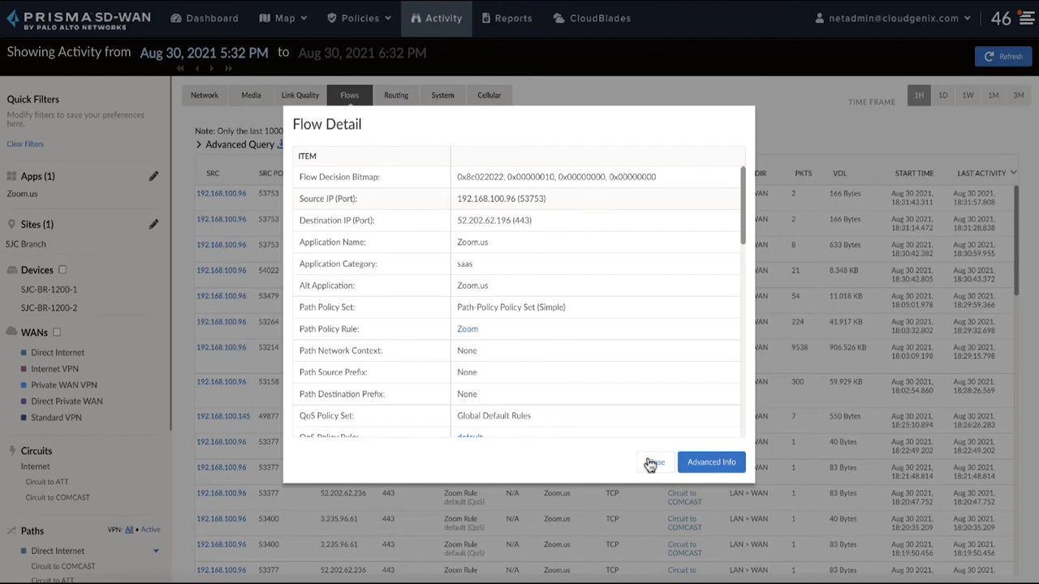
Close the Zoom.us Flow Detail dialog to return to the SJC Branch summary
{"action": "left_click", "coordinate": [653, 461]}
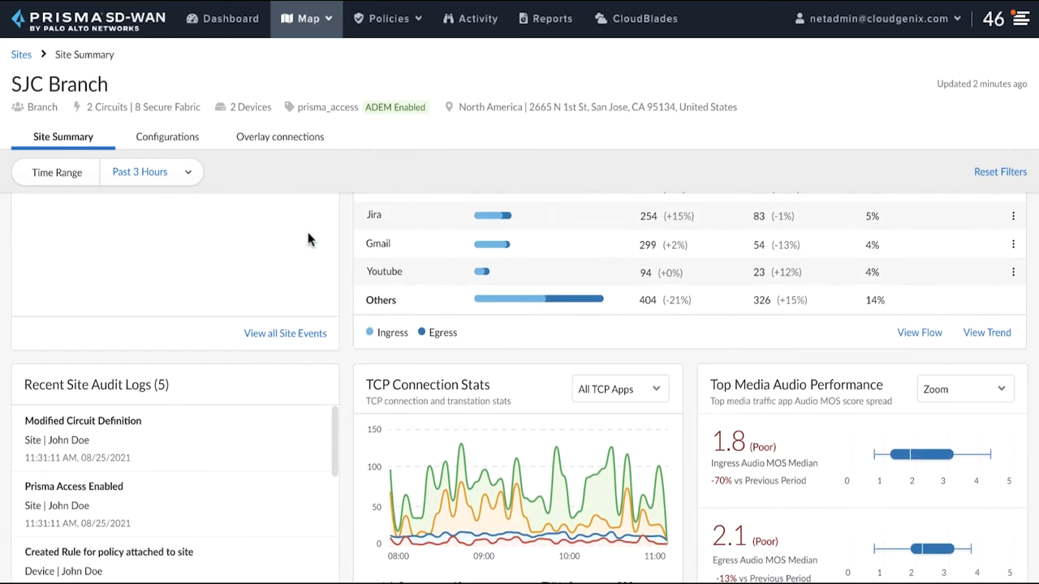
{"action": "scroll", "scroll_direction": "up", "scroll_amount": 3}
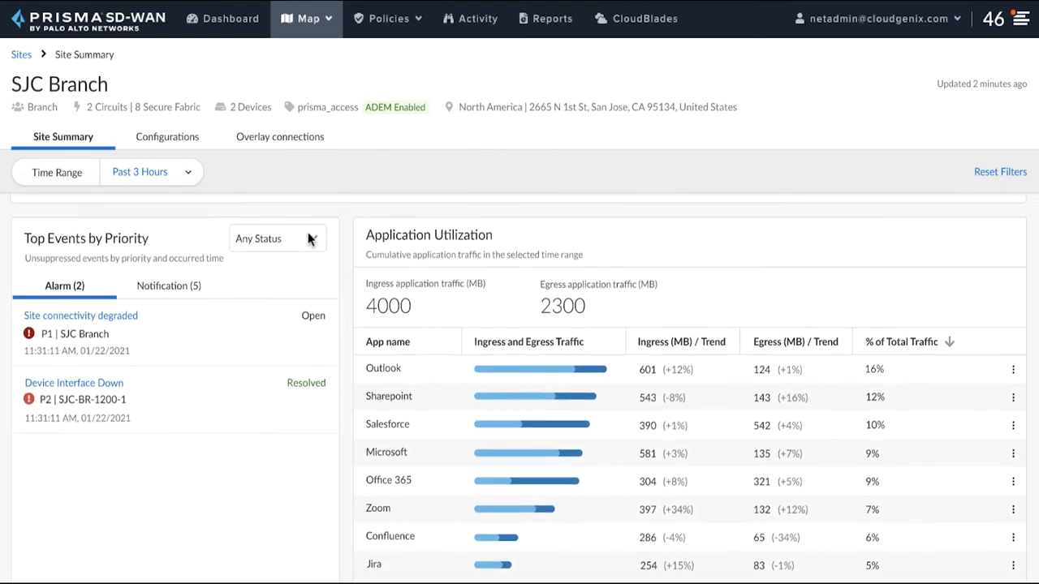
{"action": "scroll", "scroll_direction": "down", "scroll_amount": 3}
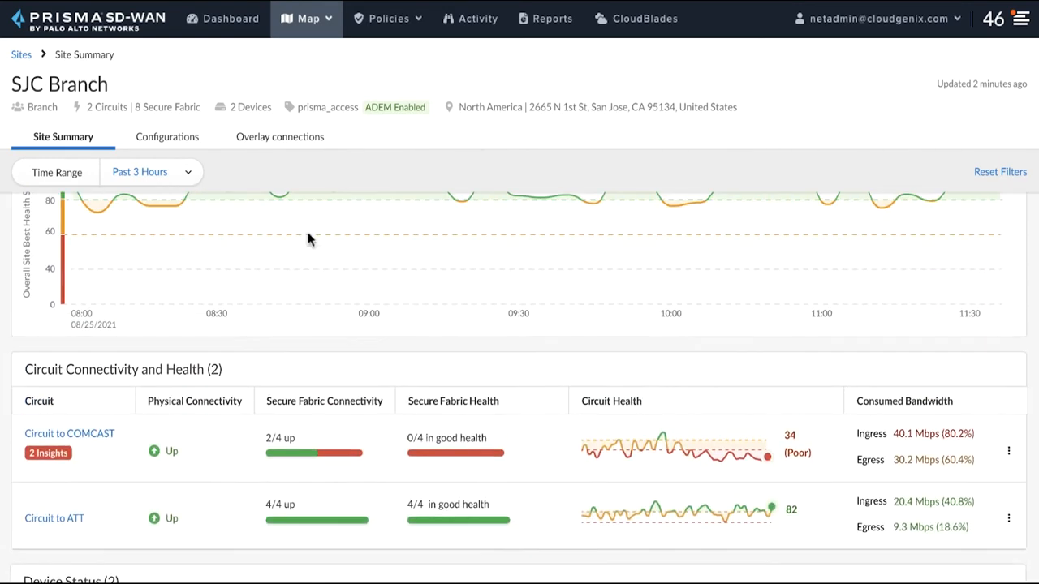
{"action": "scroll", "scroll_direction": "up", "scroll_amount": 3}
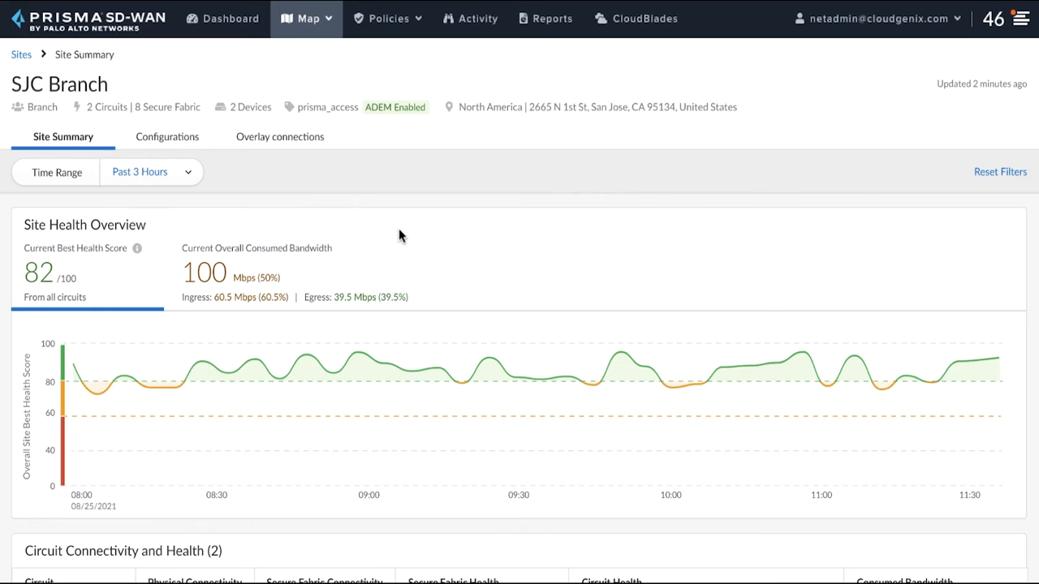
{"action": "scroll", "scroll_direction": "down", "scroll_amount": 3}
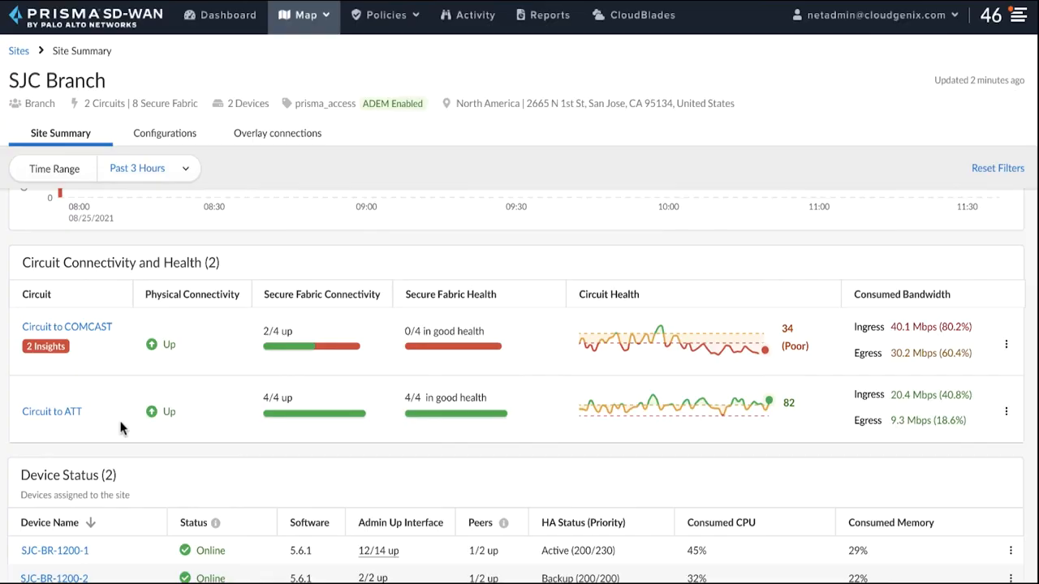
{"action": "scroll", "scroll_direction": "down", "scroll_amount": 3}
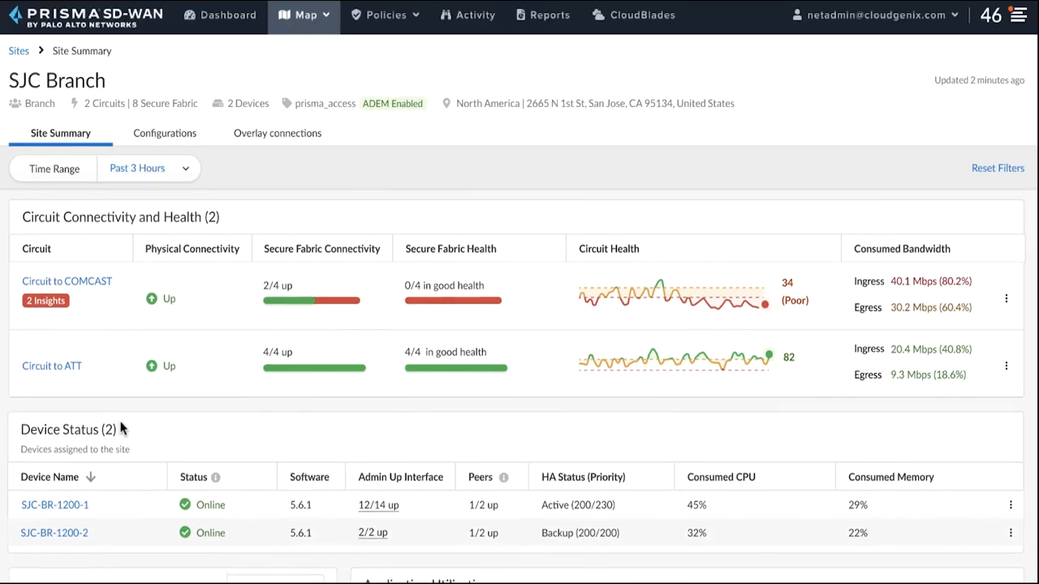
{"action": "scroll", "scroll_direction": "down", "scroll_amount": 3}
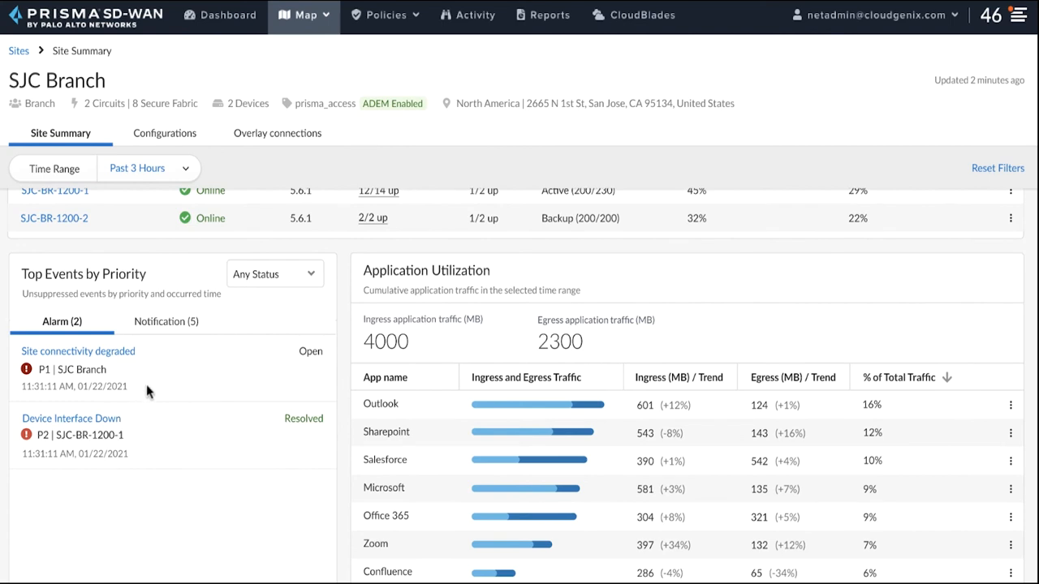
{"action": "mouse_move", "coordinate": [210, 379]}
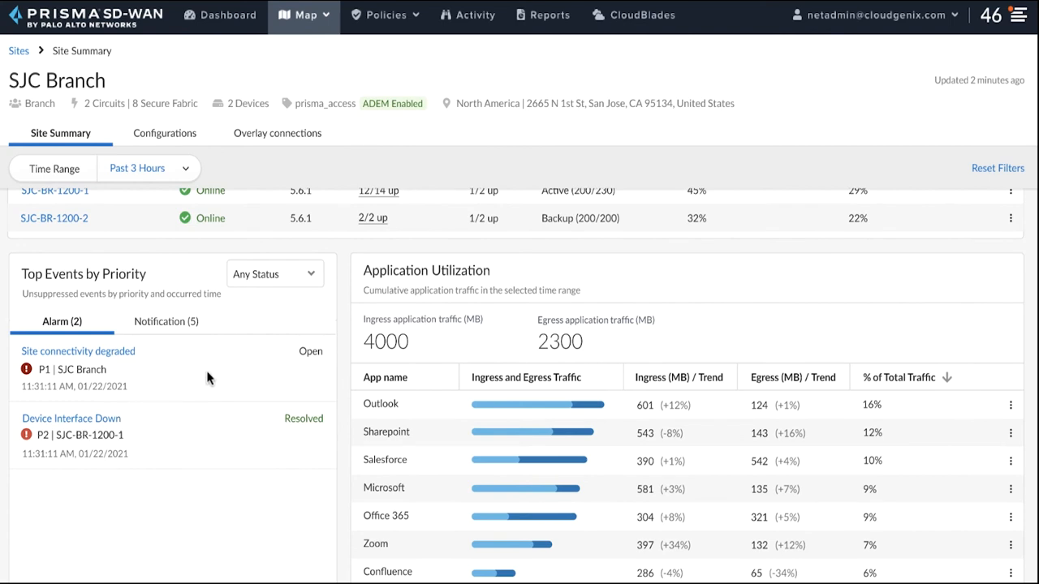
{"action": "mouse_move", "coordinate": [157, 370]}
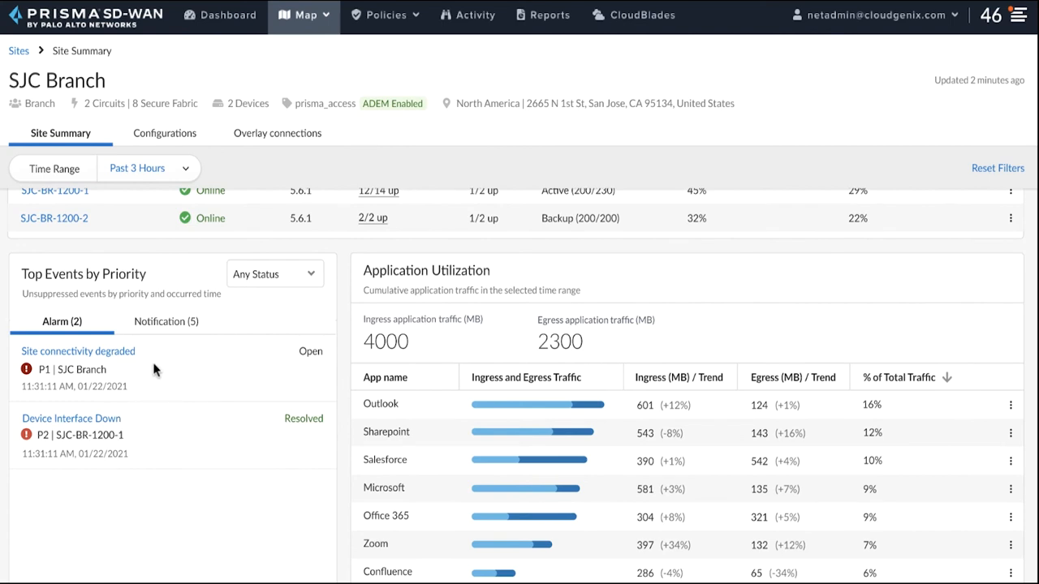
{"action": "mouse_move", "coordinate": [140, 362]}
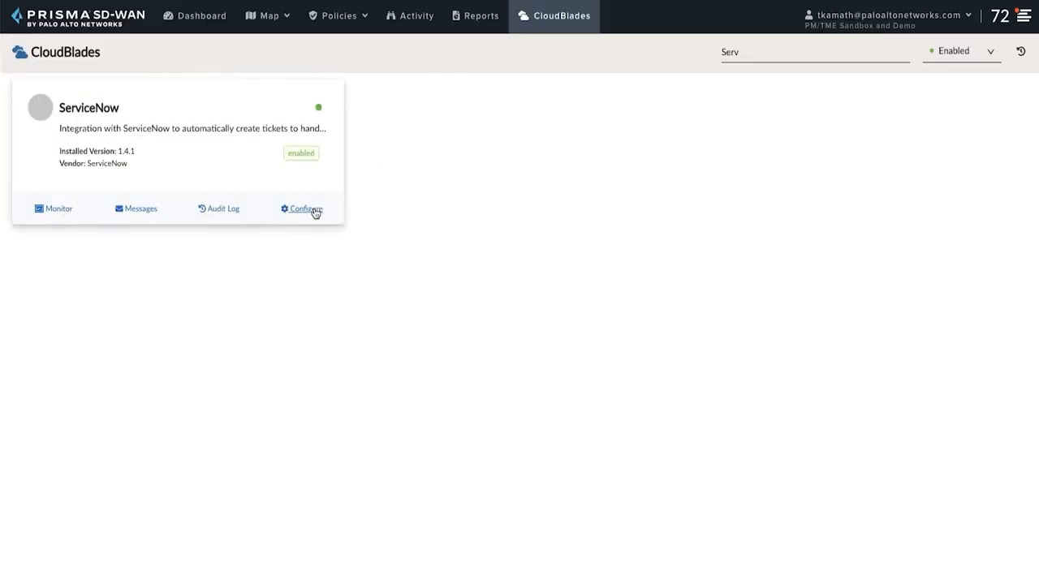
Add SITE_CONNECTIVITY_DEGRADED to the ServiceNow CloudBlade's event codes and save it
{"action": "left_click", "coordinate": [306, 209]}
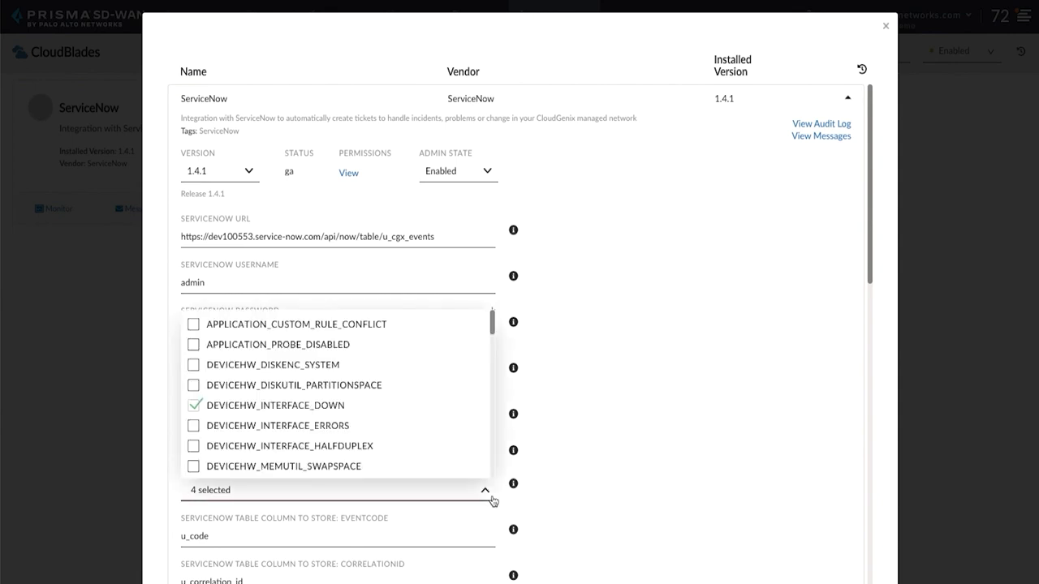
{"action": "scroll", "scroll_direction": "down", "scroll_amount": 3}
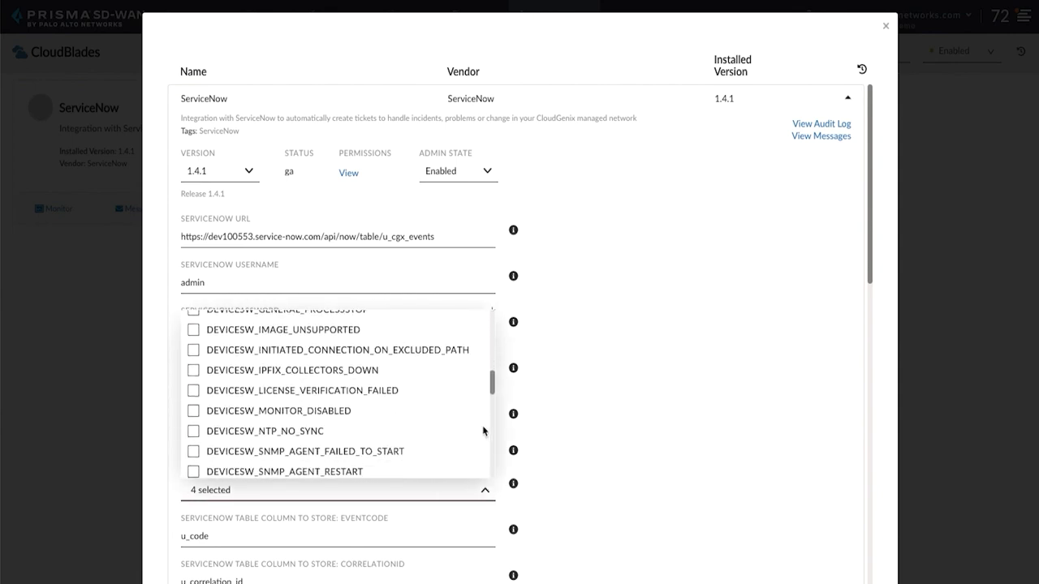
{"action": "scroll", "scroll_direction": "down", "scroll_amount": 3}
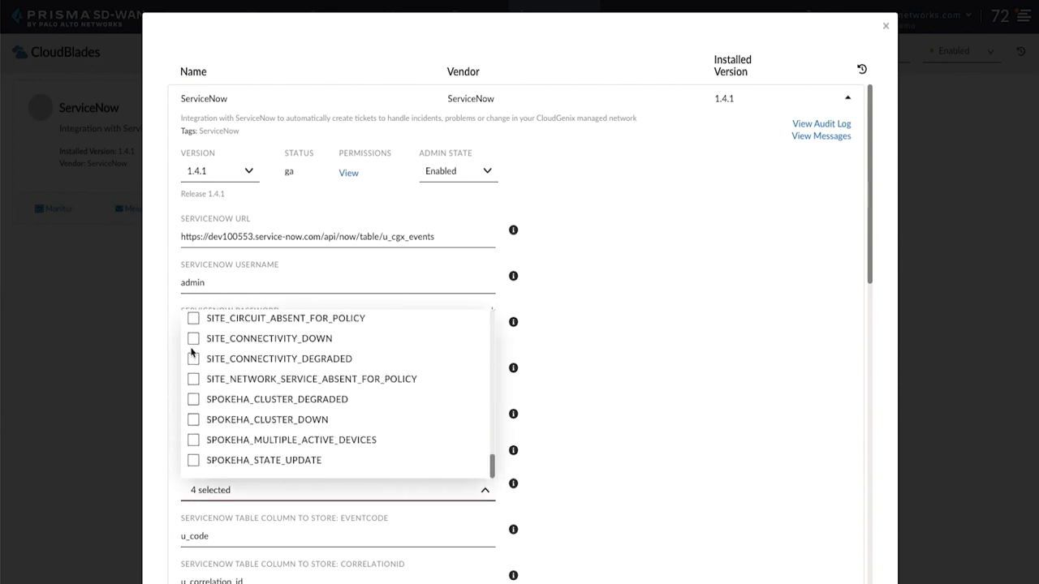
{"action": "left_click", "coordinate": [193, 358]}
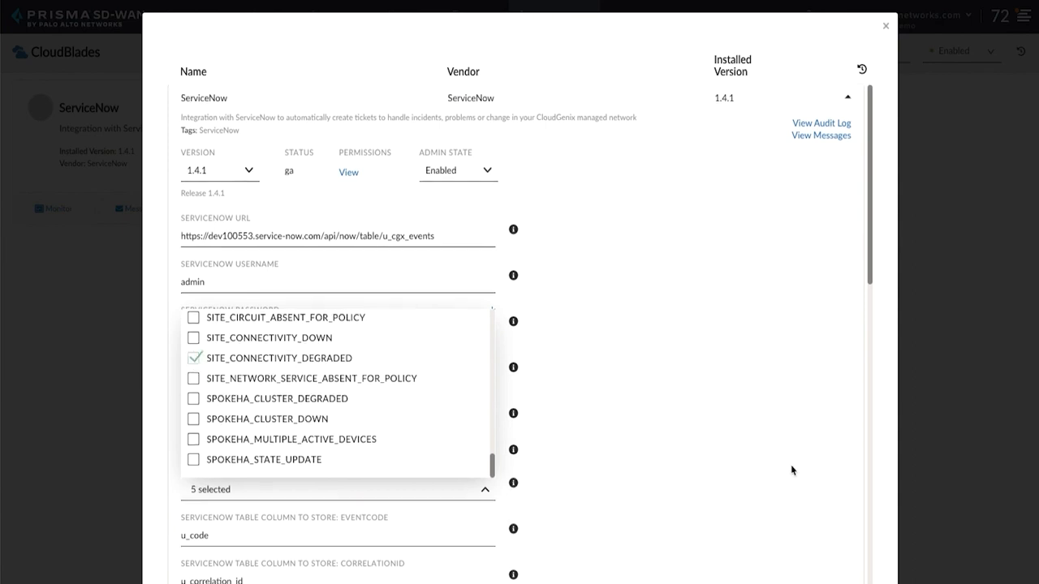
{"action": "scroll", "scroll_direction": "down", "scroll_amount": 3}
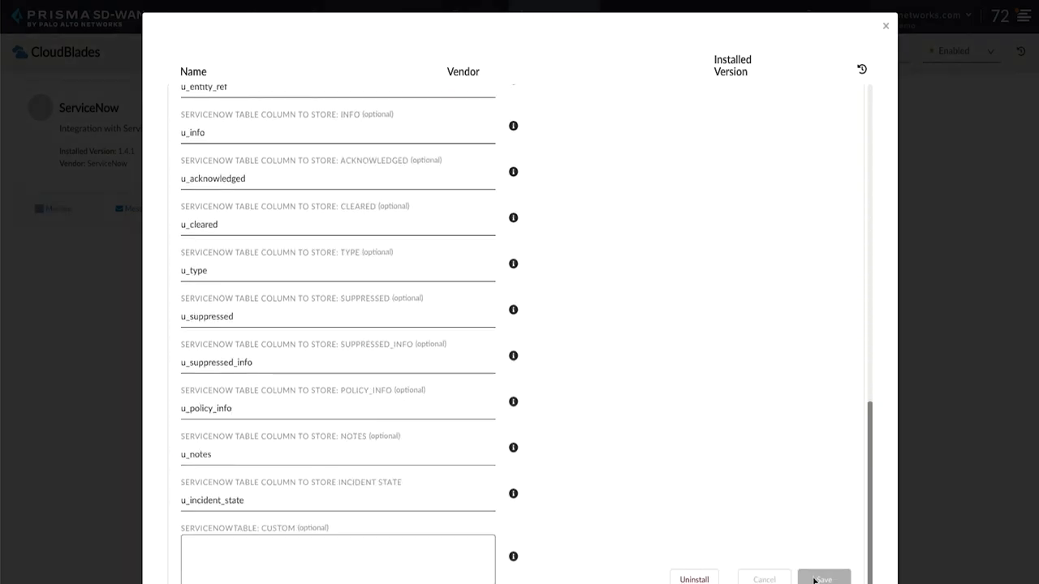
{"action": "left_click", "coordinate": [822, 578]}
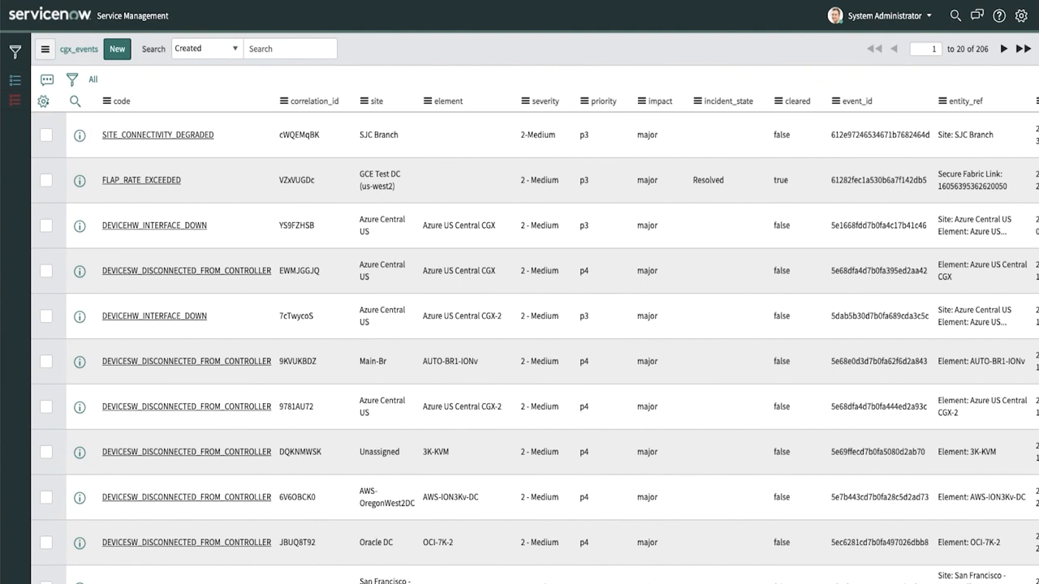
Inspect the resolved FLAP_RATE_EXCEEDED event for GCE Test DC in cgx_events
{"action": "left_click", "coordinate": [707, 180]}
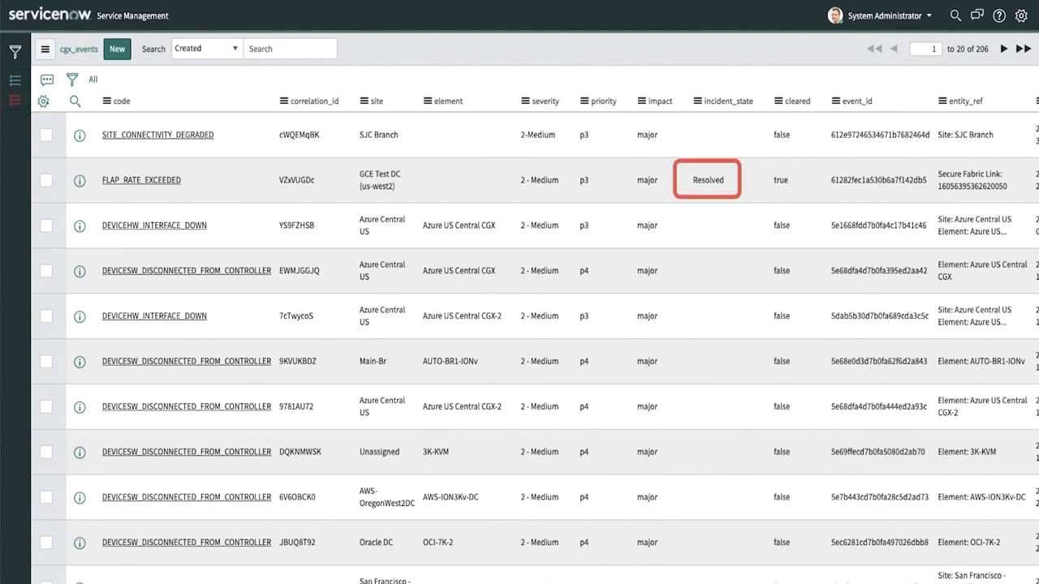